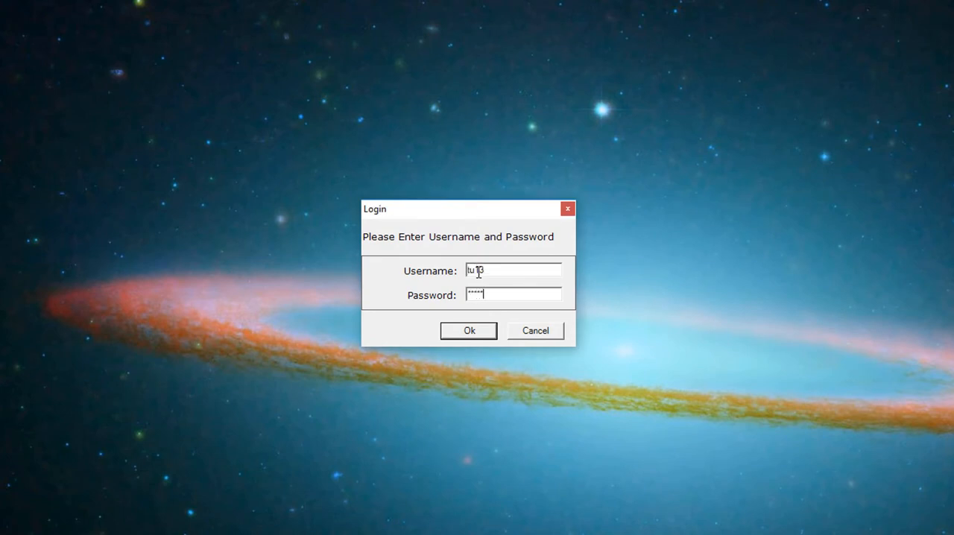
Step: Log in, let Kairos connect to the quote server, and open the STXV1 module configuration
click(468, 331)
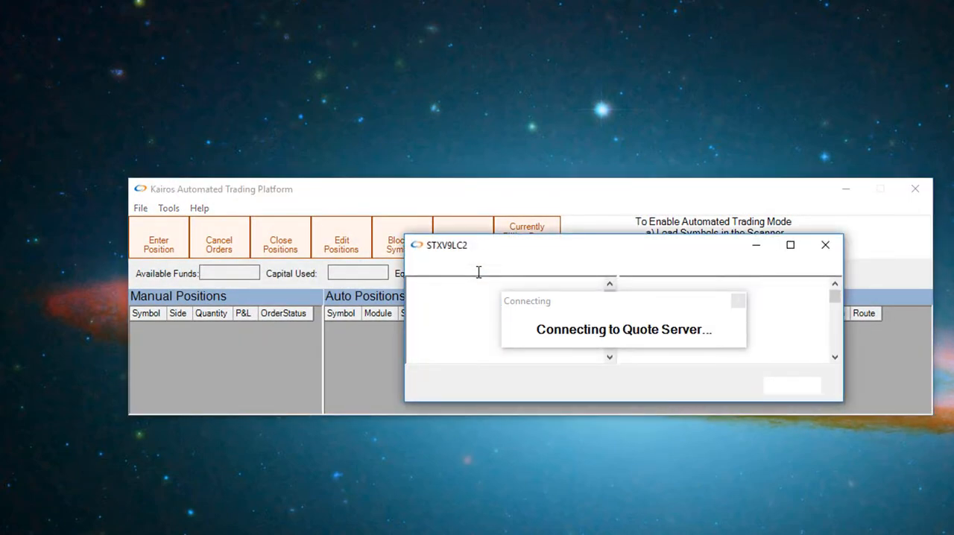
text(MV)
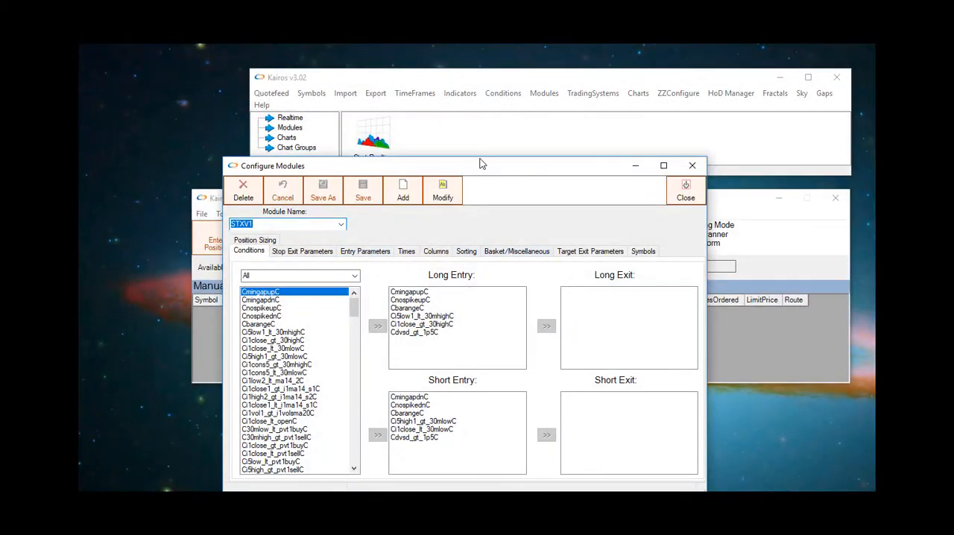
Step: Load the STXV8 module and review its stop exit, target exit and basket settings
click(339, 224)
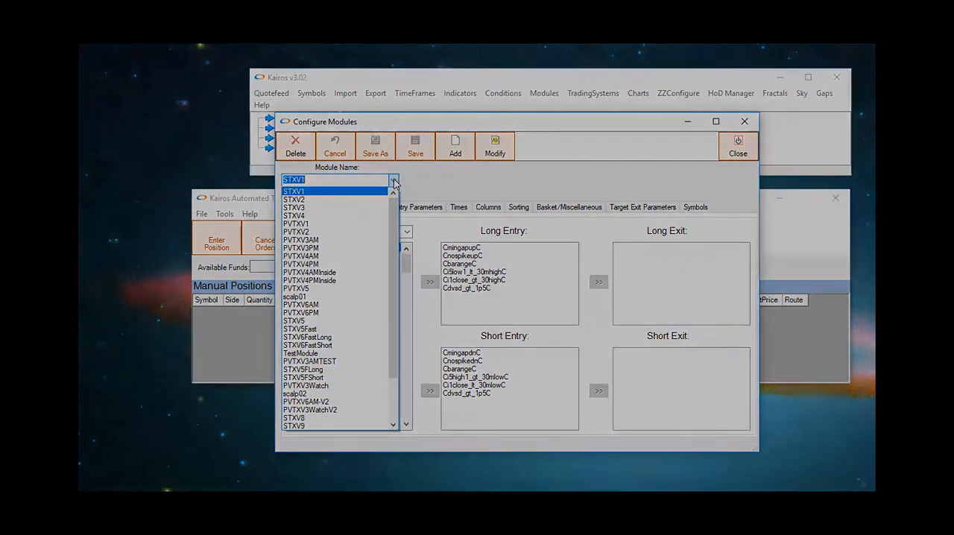
click(294, 416)
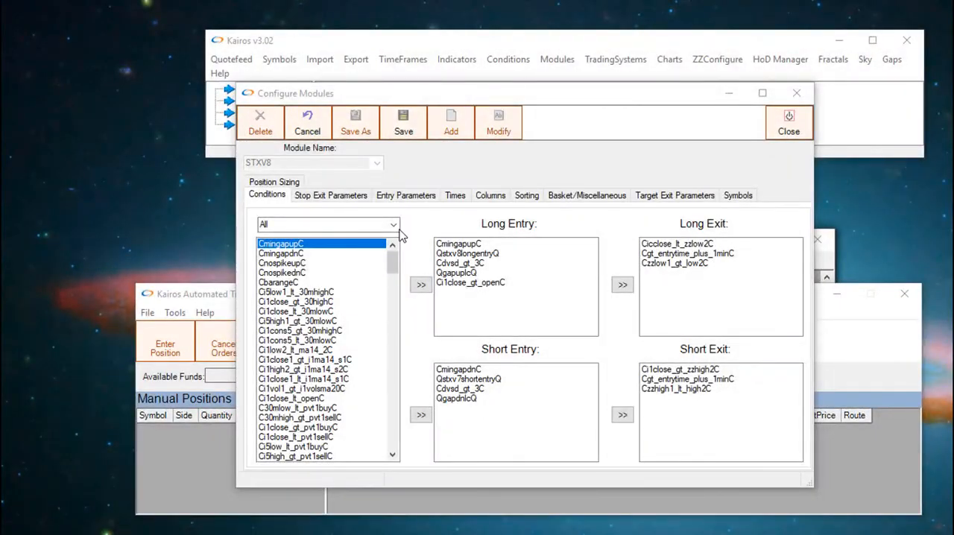
click(330, 195)
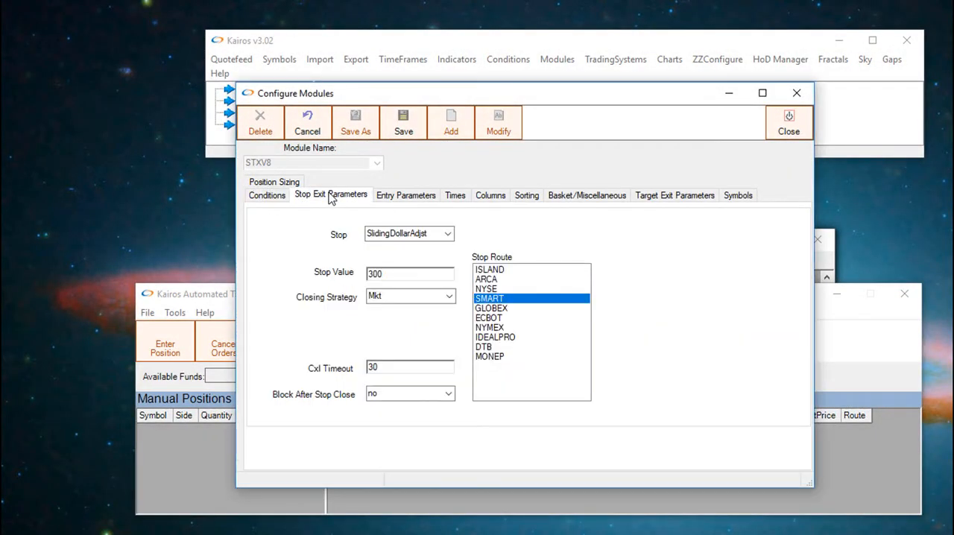
click(674, 195)
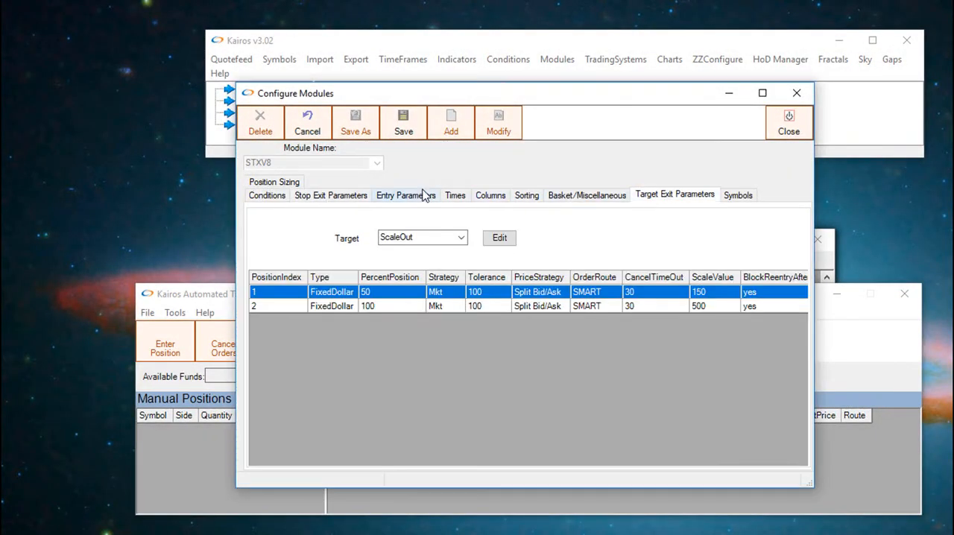
click(586, 194)
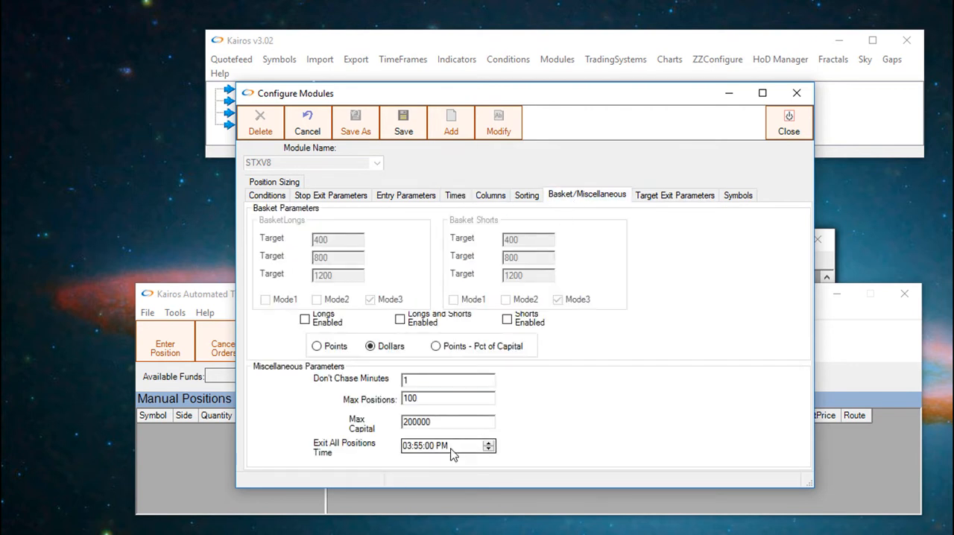
Step: Review STXV8's conditions, position sizing table and available stop types
click(266, 195)
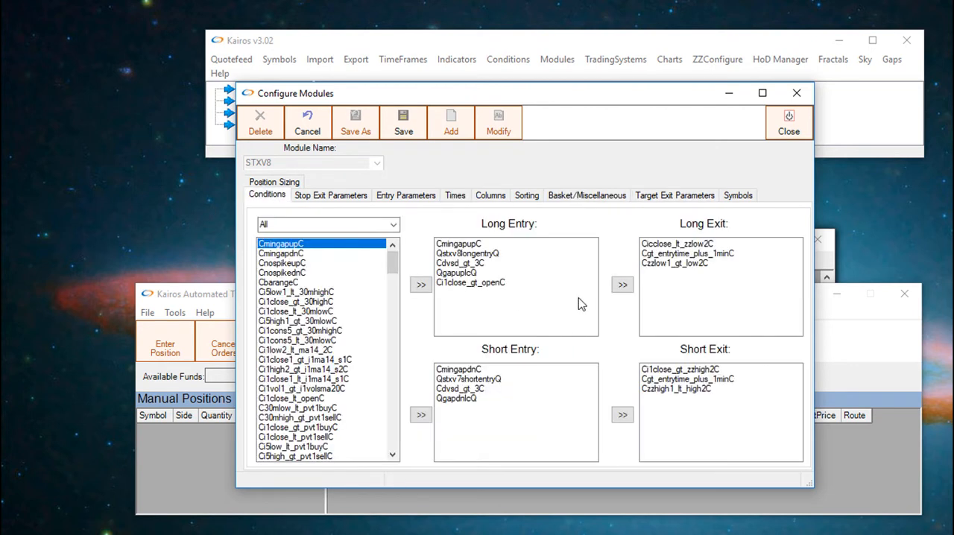
click(273, 181)
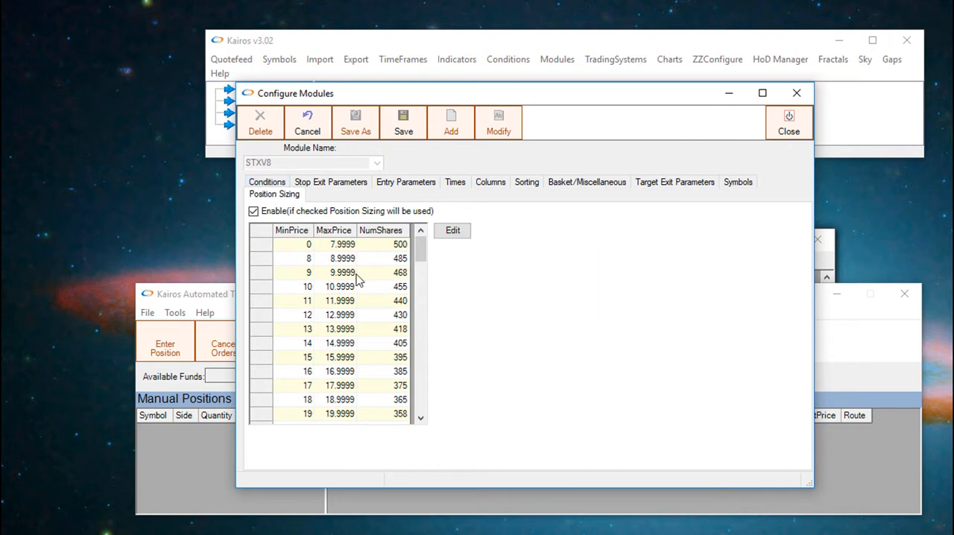
click(266, 194)
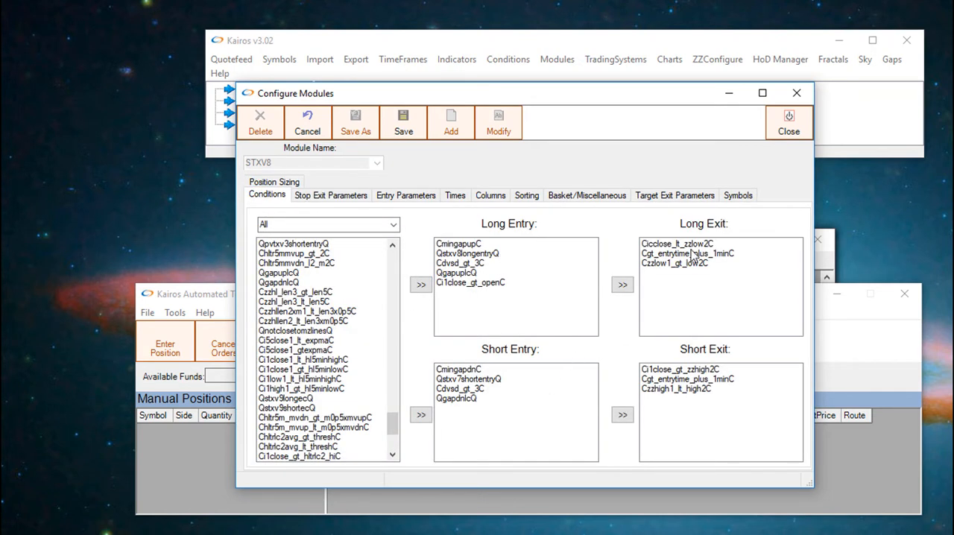
mouse_move(402, 216)
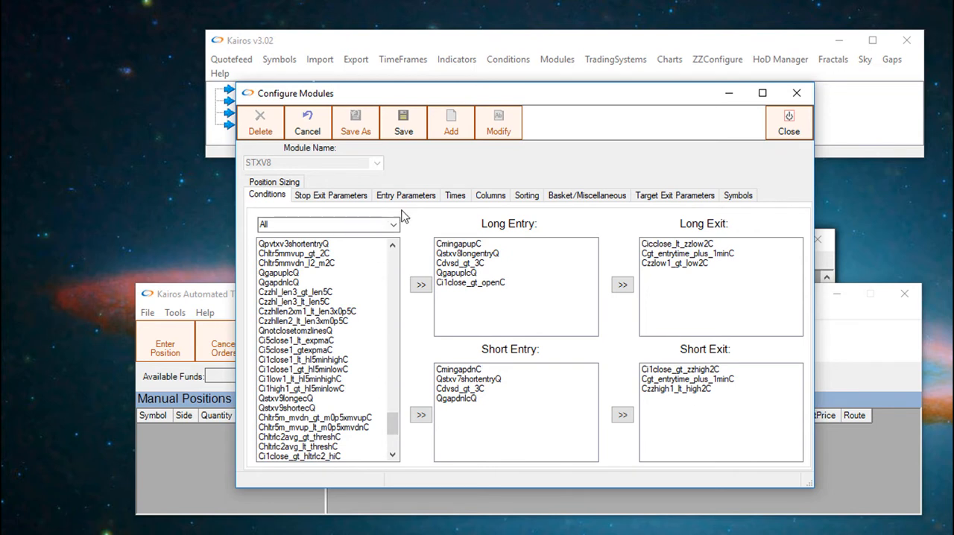
click(330, 195)
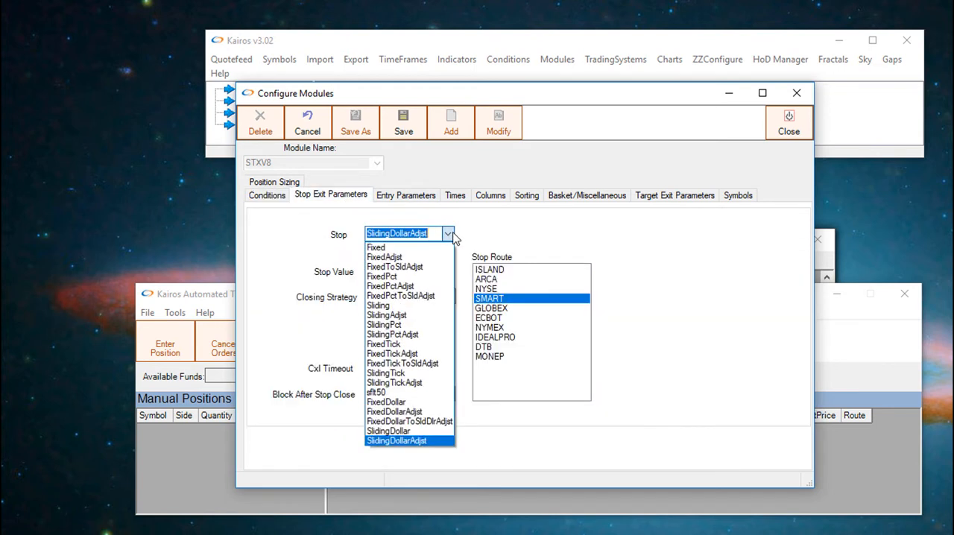
click(675, 195)
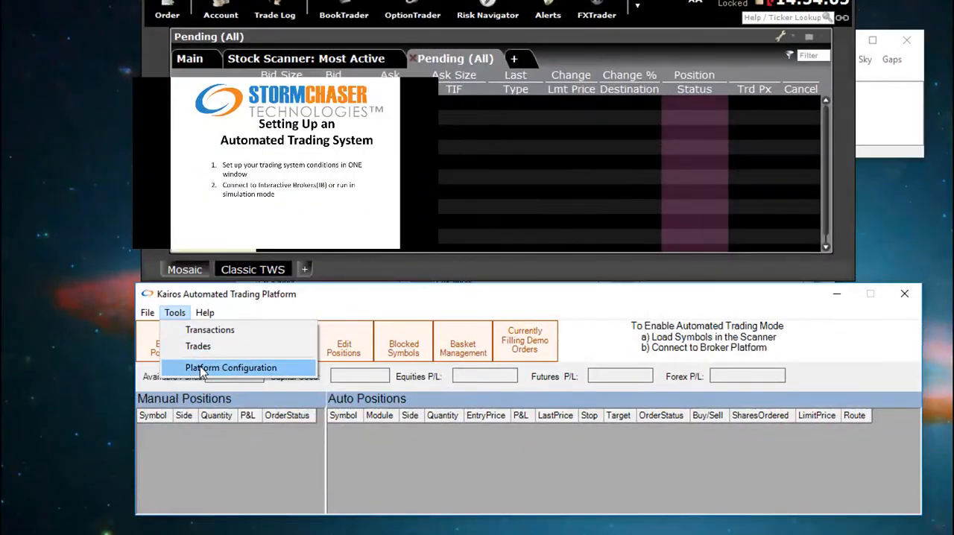
Step: Test the Interactive Brokers connection and make it the live execution platform
click(231, 368)
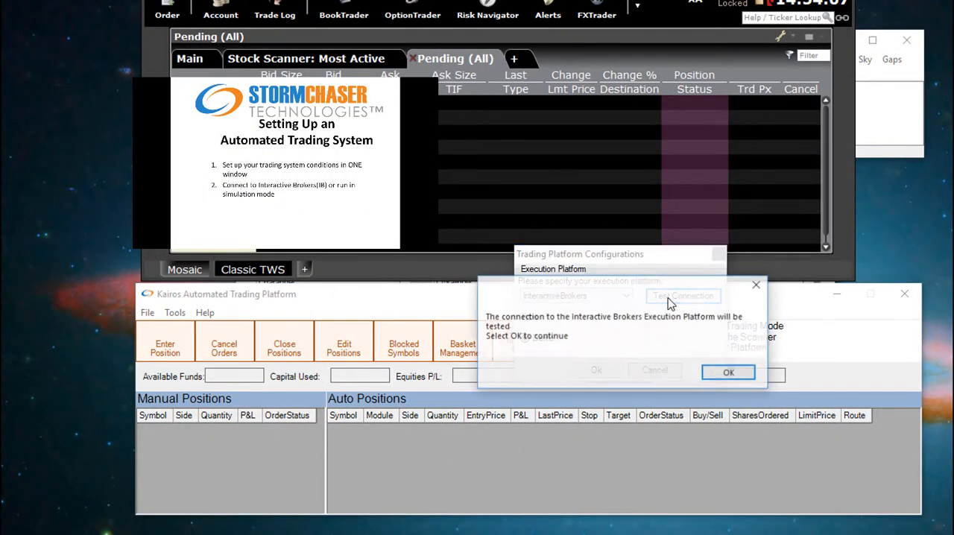
click(728, 372)
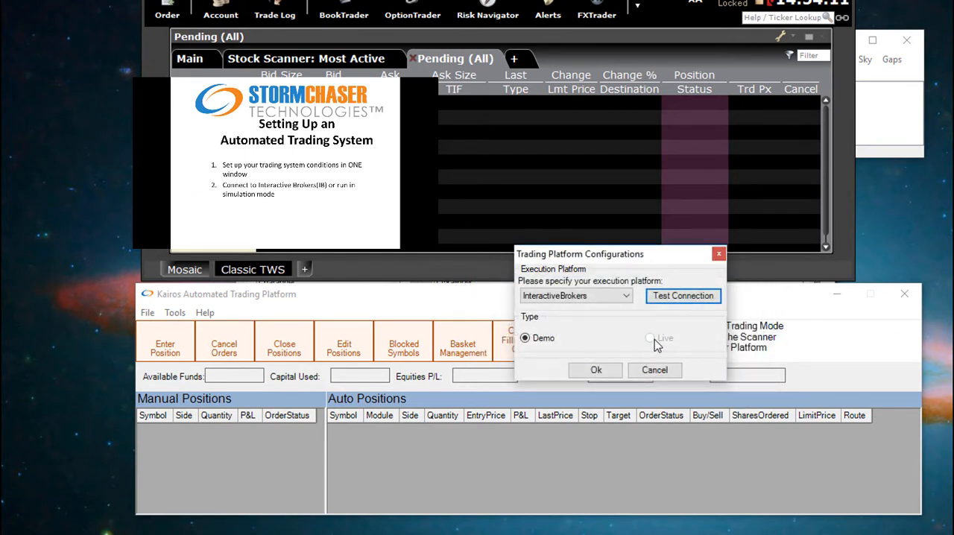
click(650, 338)
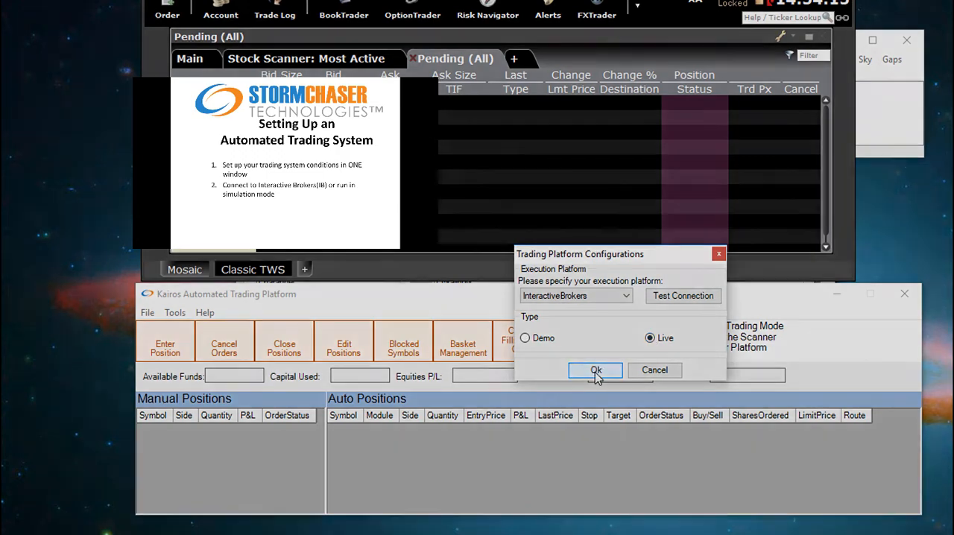
click(594, 370)
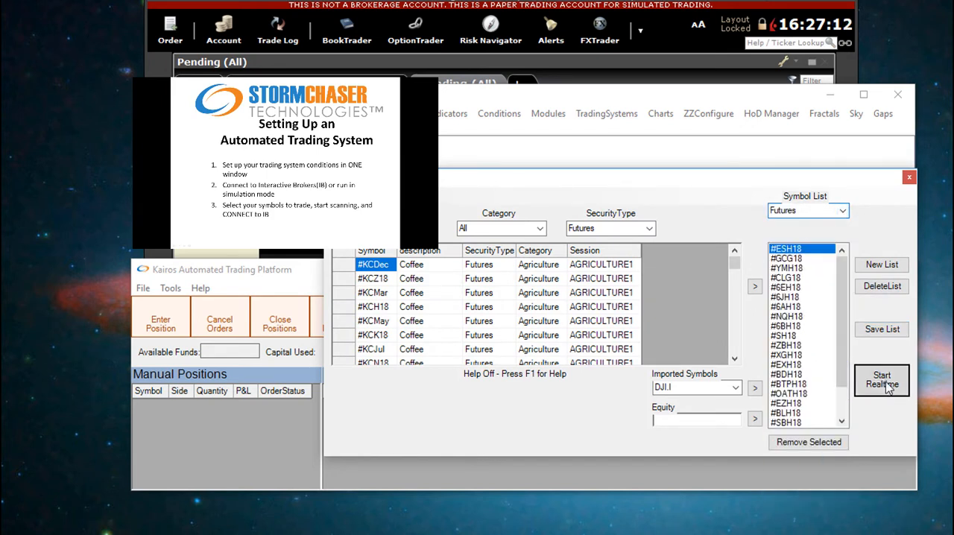
Step: Start realtime futures scanning, connect to Interactive Brokers, and approve automatic order execution
click(878, 381)
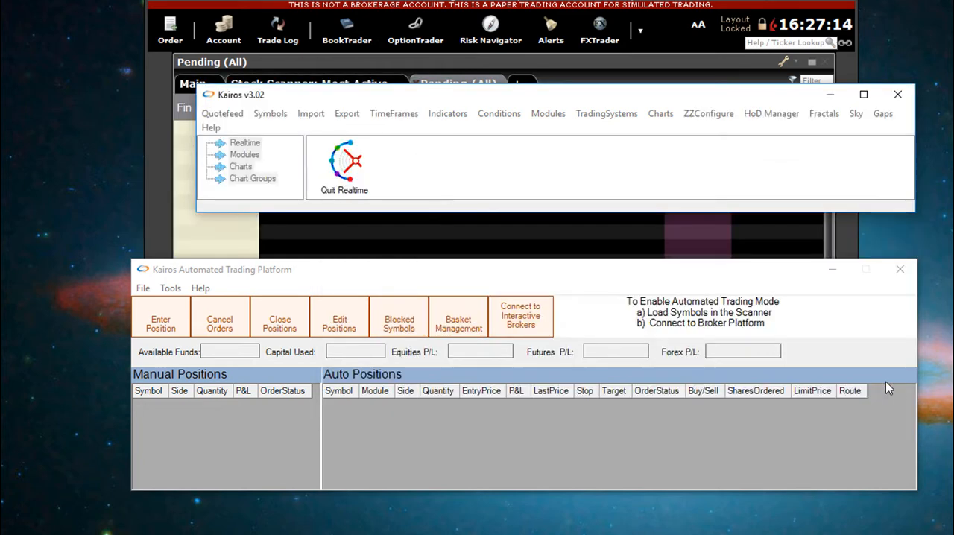
click(517, 311)
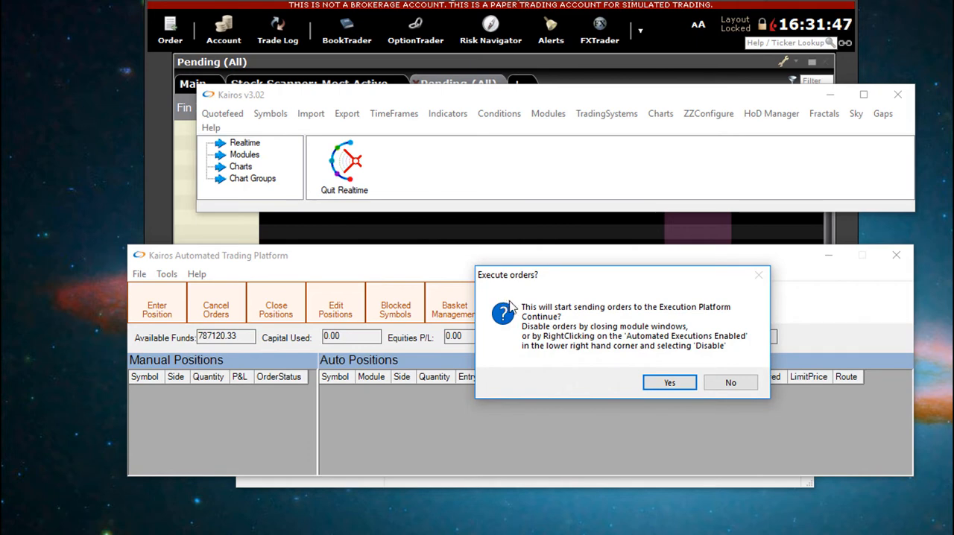
click(669, 381)
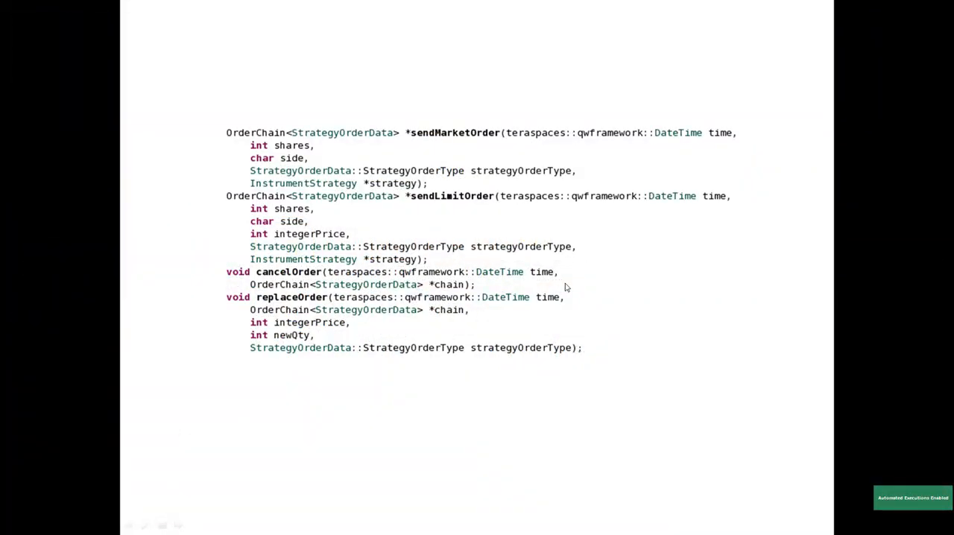
Step: Move past the presentation slide back to the Kairos v3.02 window
drag(216, 125, 733, 354)
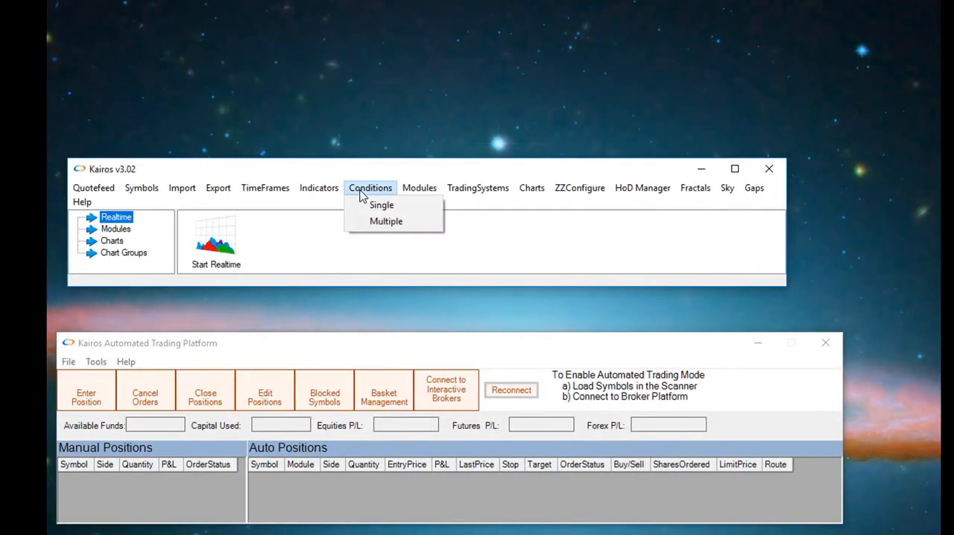
Step: Start a new single condition and set the first indicator's timeframe
click(381, 205)
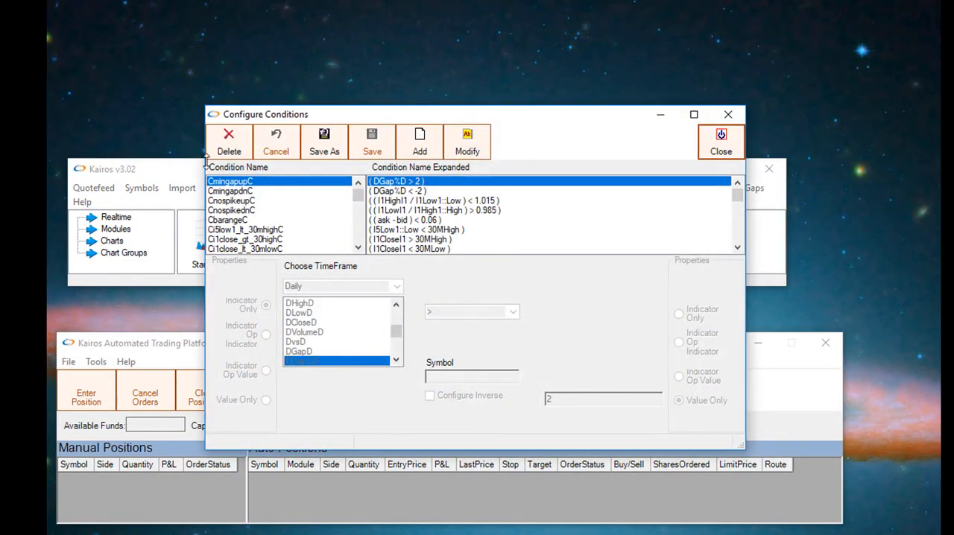
click(402, 286)
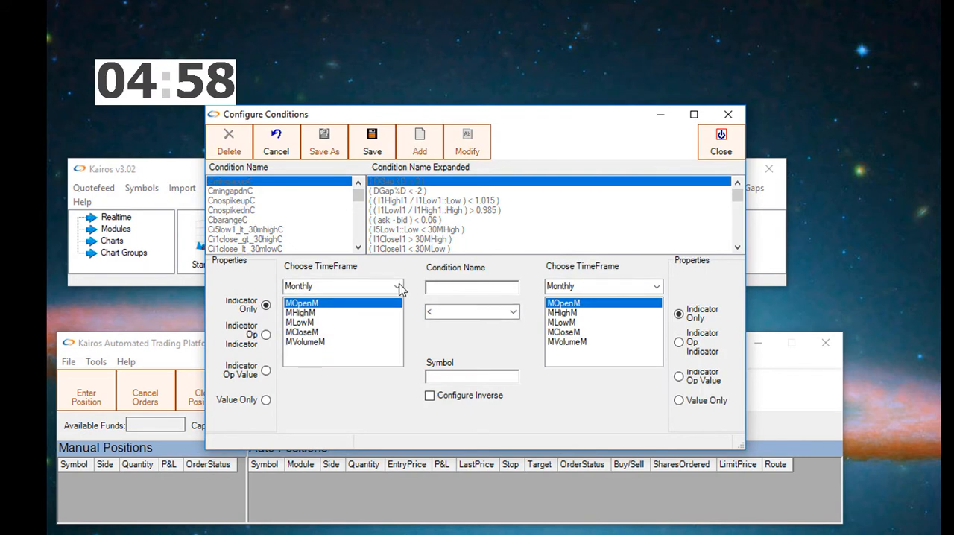
click(398, 286)
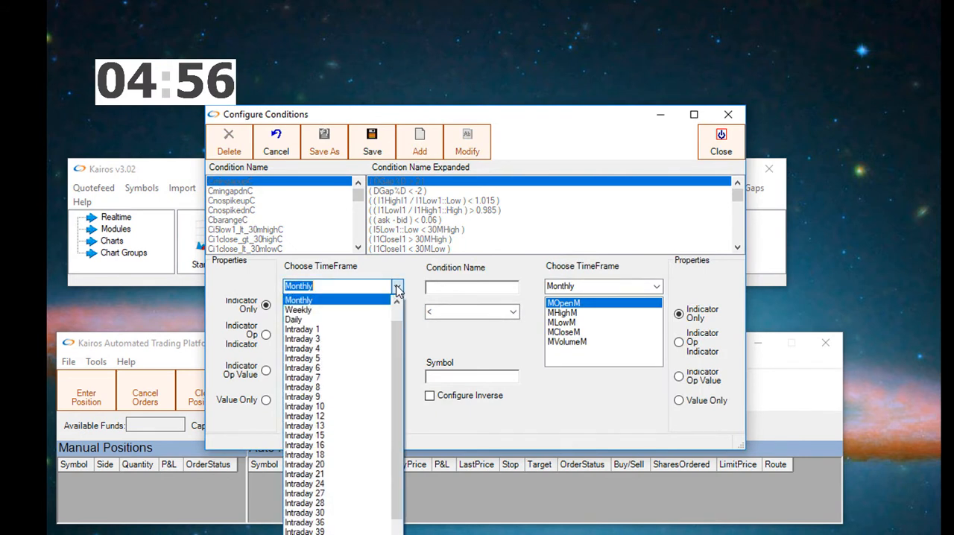
click(304, 329)
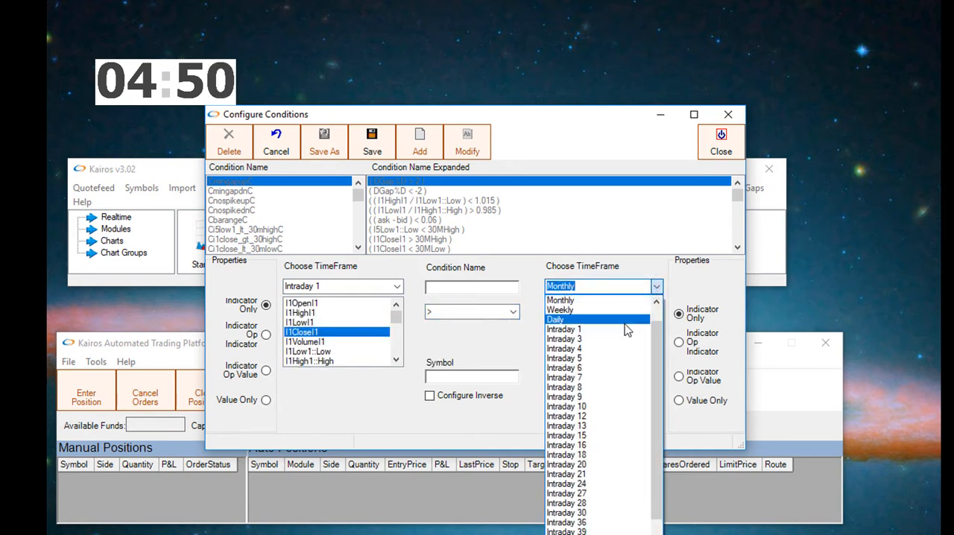
Step: Compare against daily DHigh-1D and name the condition i1close_gt_pdHigh
click(555, 318)
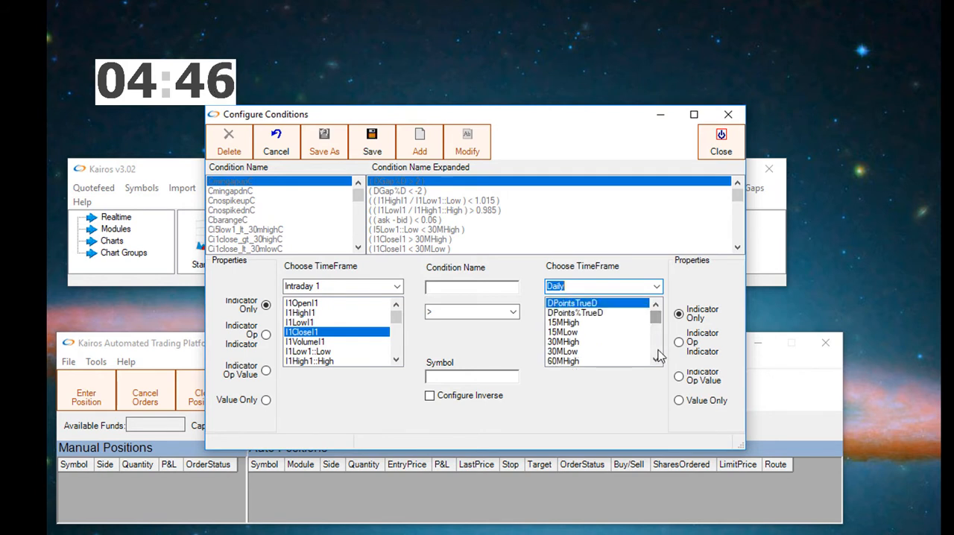
scroll(down, 3)
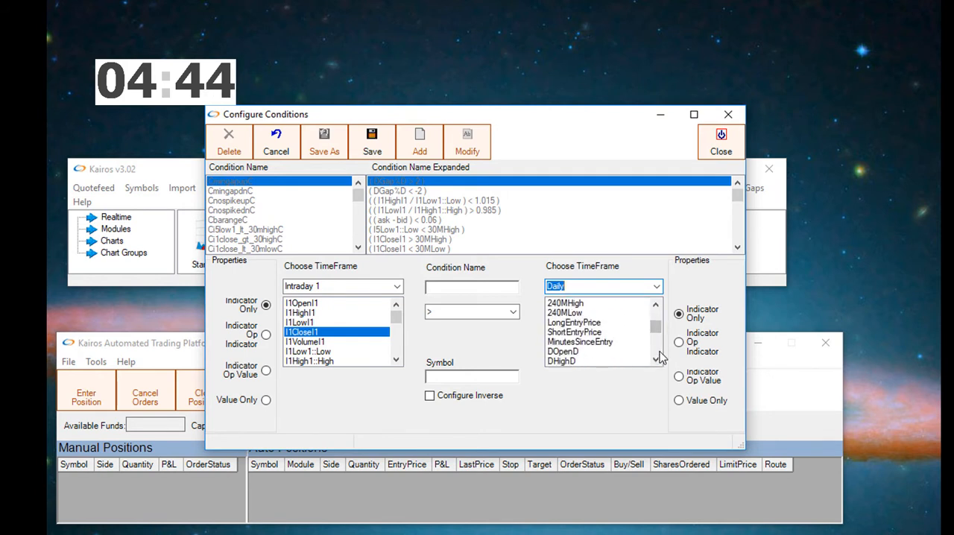
scroll(down, 3)
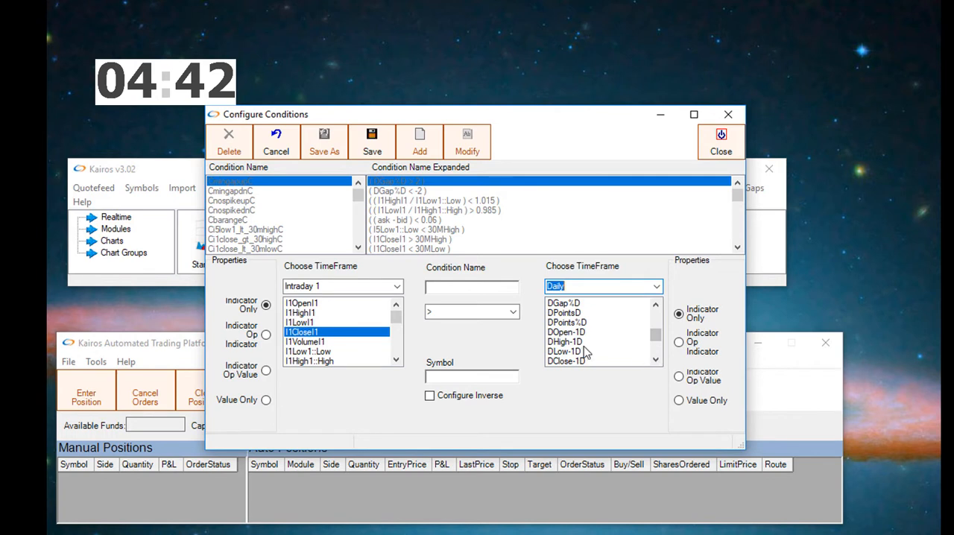
click(577, 341)
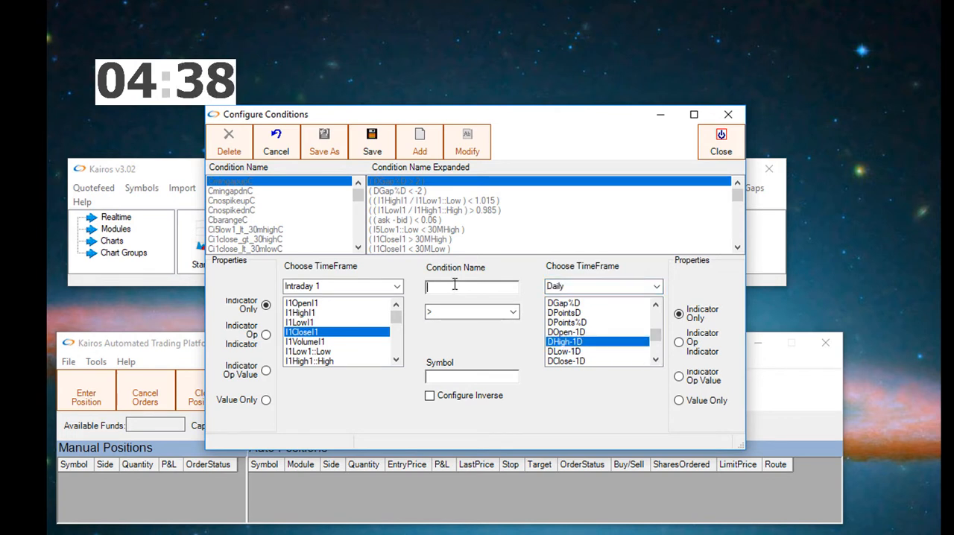
text(i1close_gt_pd)
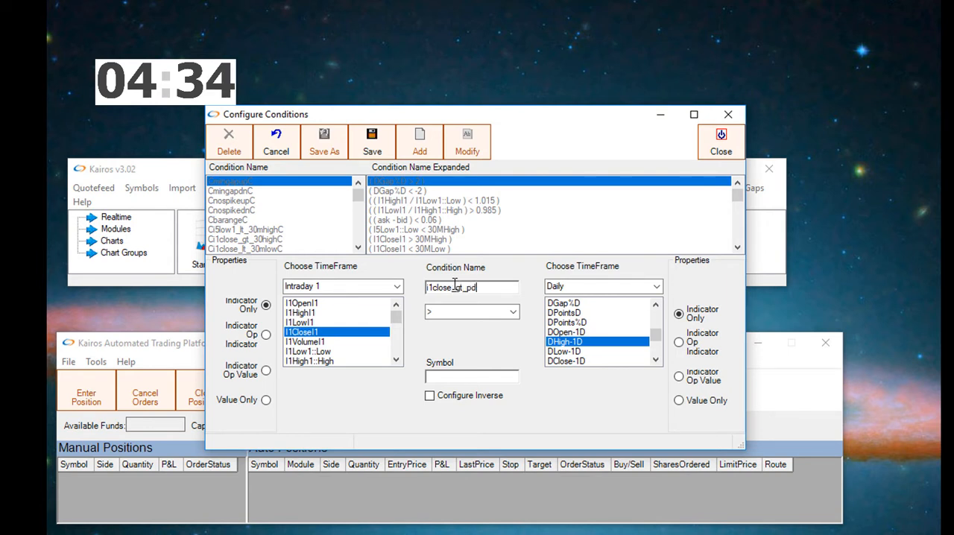
text(High)
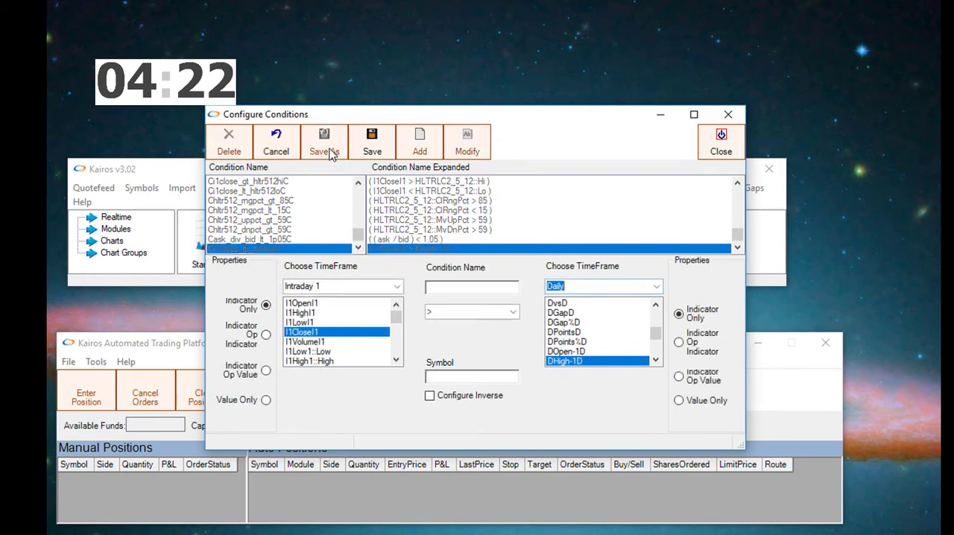
Step: Switch the operator to < for the below-previous-day-low condition and enter its name
click(512, 311)
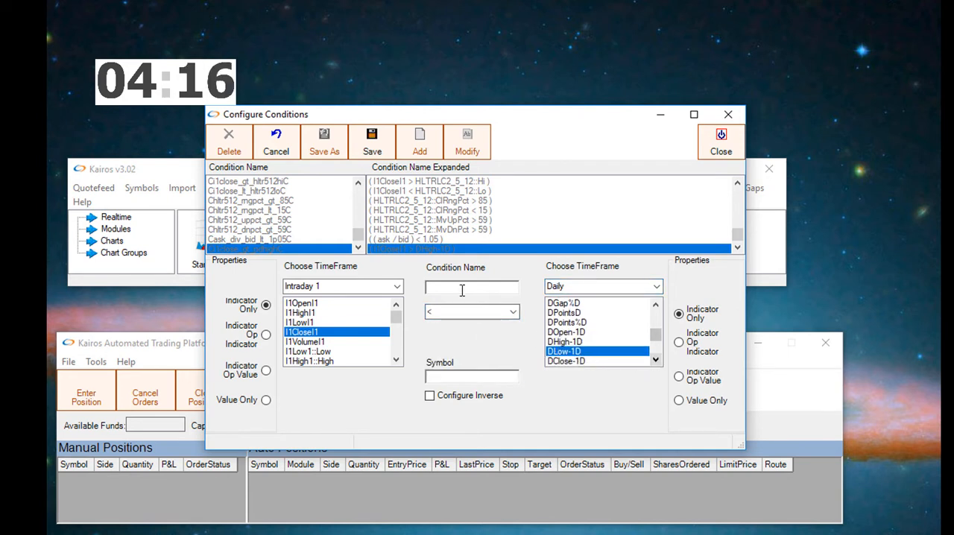
text(i1close_gt_pdHigh)
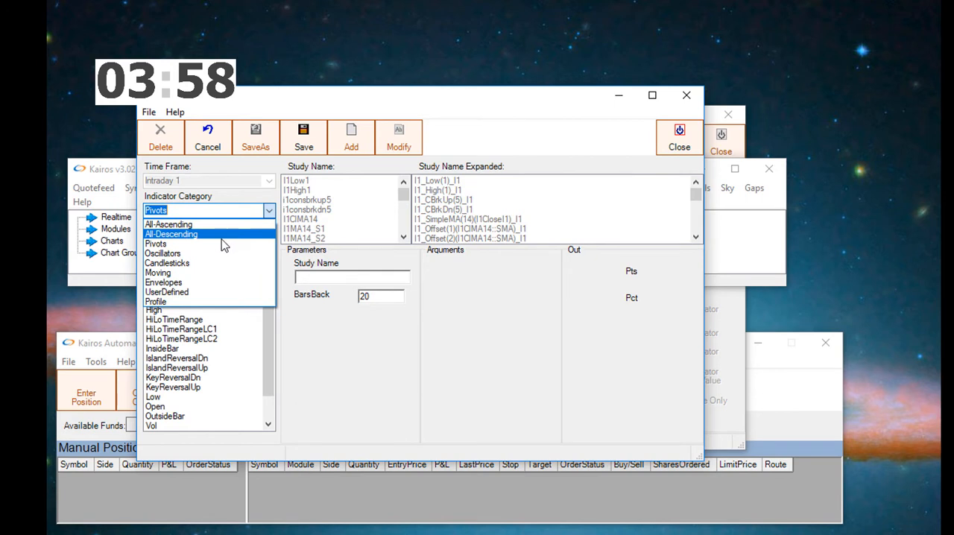
Step: Define a SimpleMA study on I1Close1, period 21, named i1SMA_21
click(158, 272)
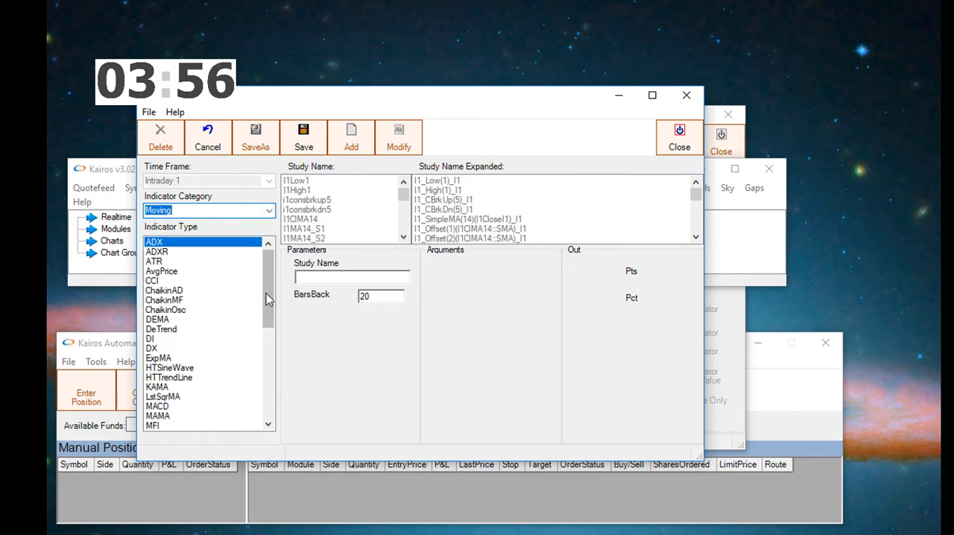
scroll(down, 3)
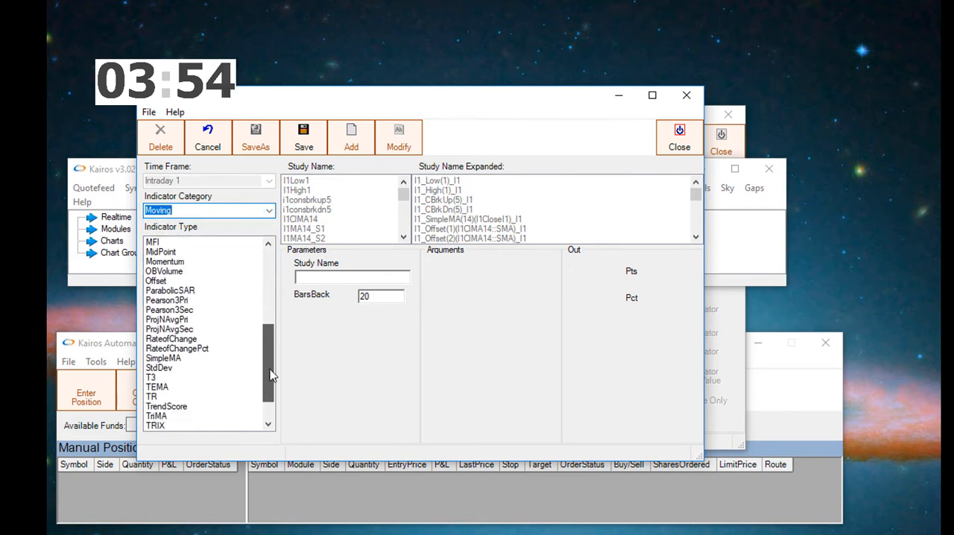
scroll(down, 3)
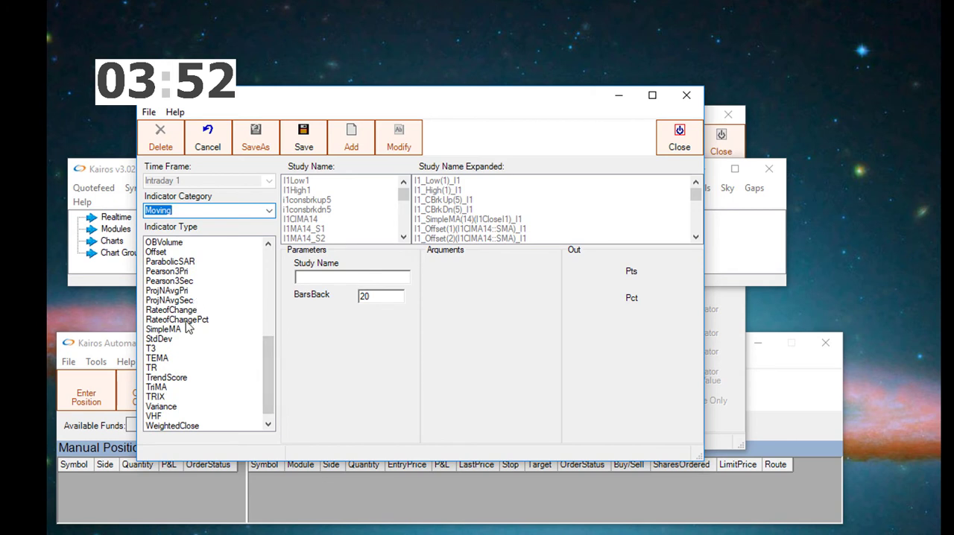
click(163, 330)
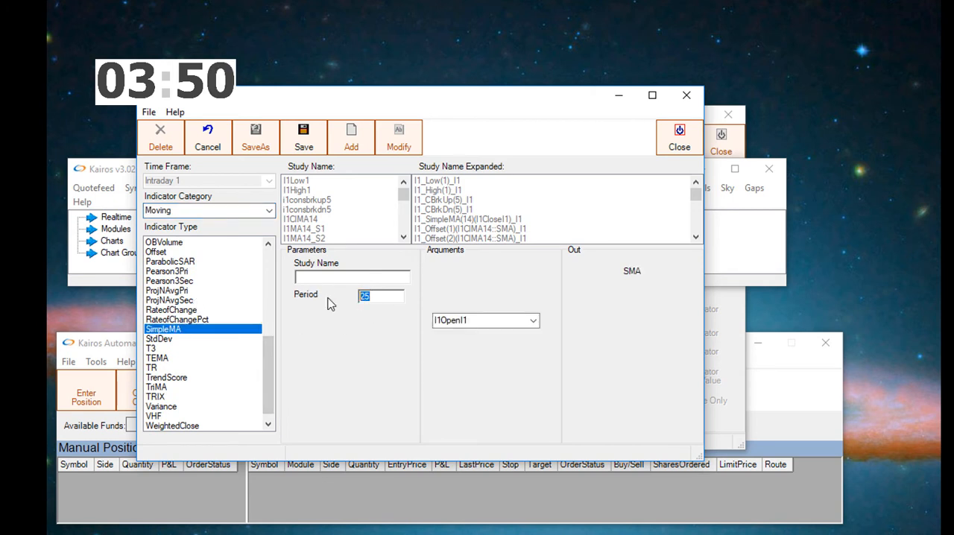
click(539, 321)
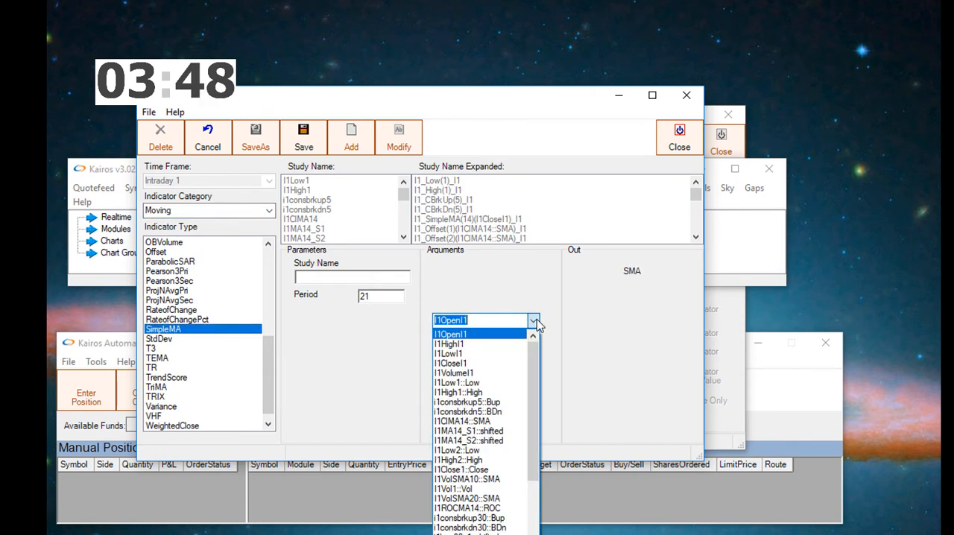
click(450, 362)
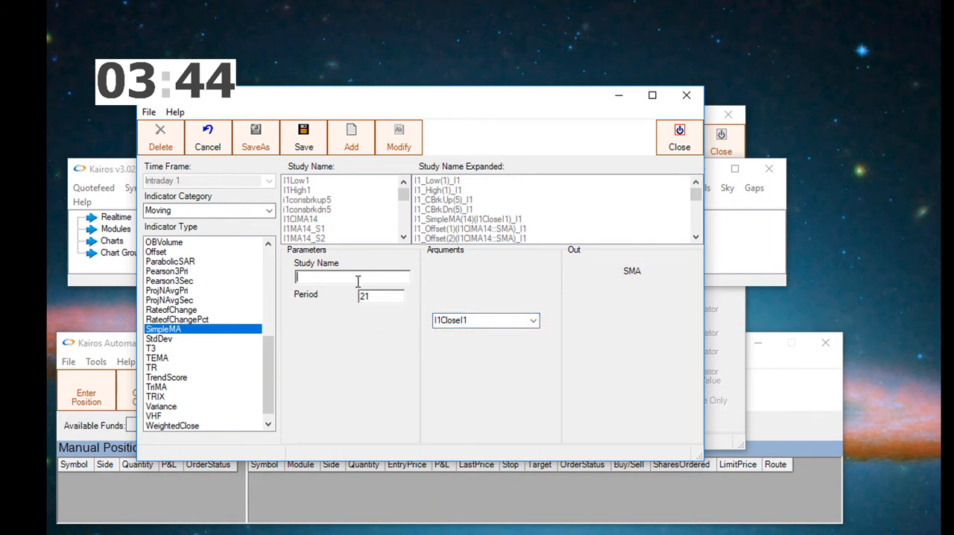
text(i1)
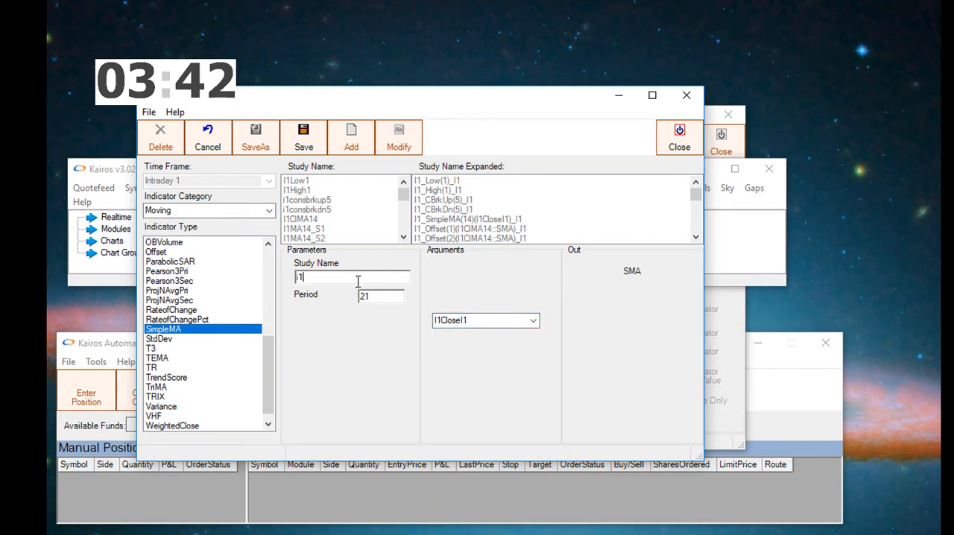
text(SMA)
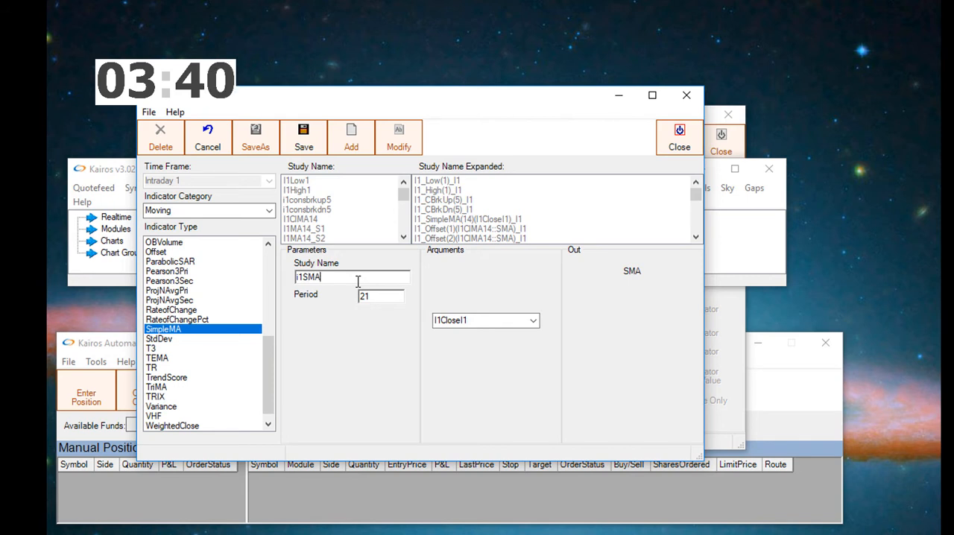
text(_21)
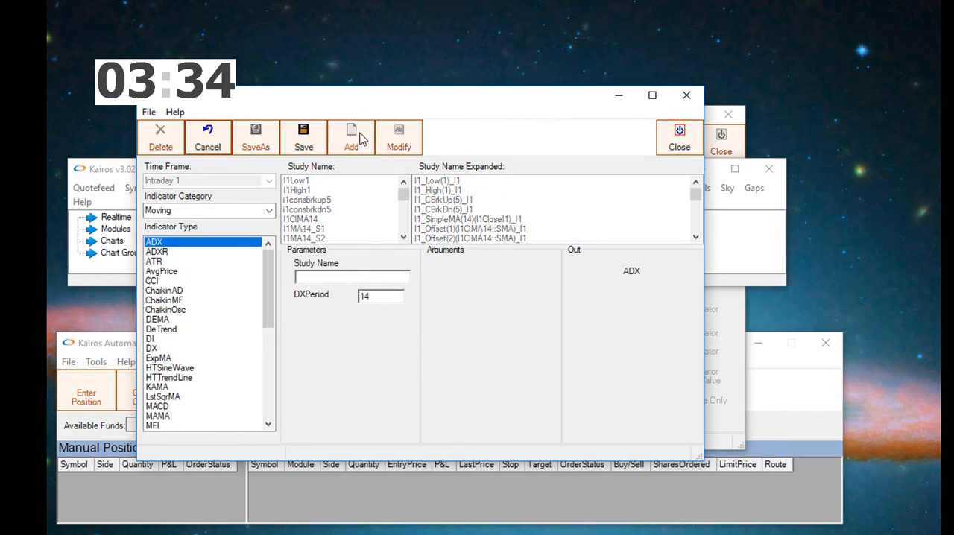
Step: Define a RateofChange study on i1SMA_21, period 3, multiplied by 1000, named i1ROC3_1000_21
scroll(down, 3)
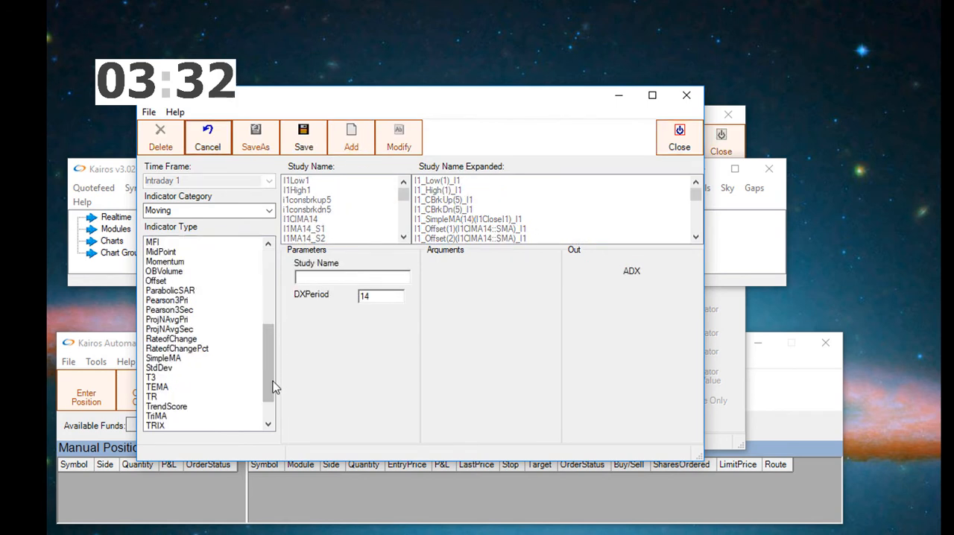
click(170, 339)
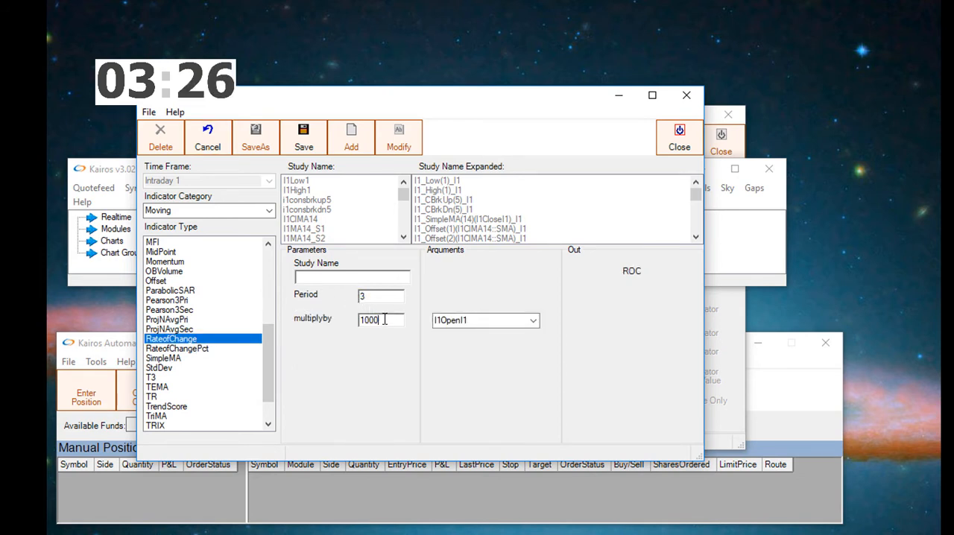
click(531, 320)
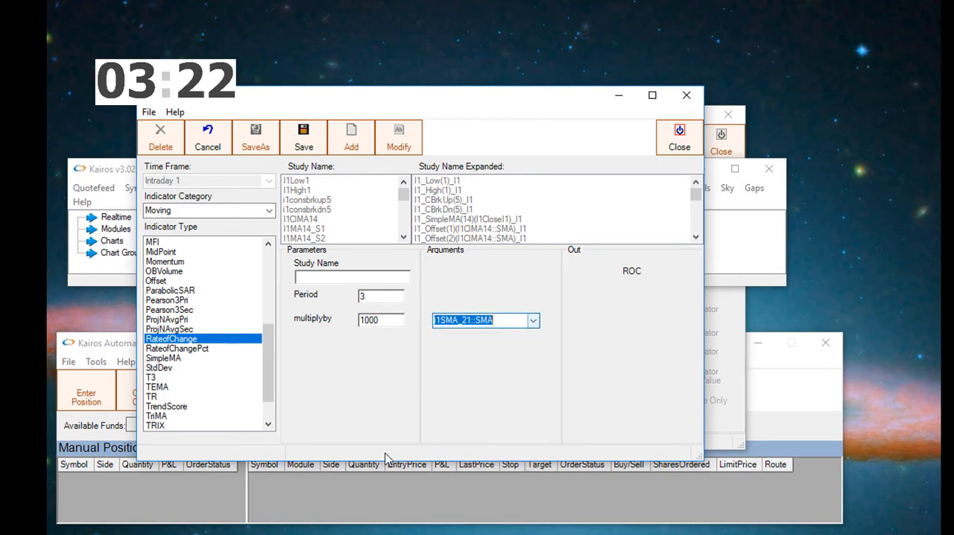
click(350, 277)
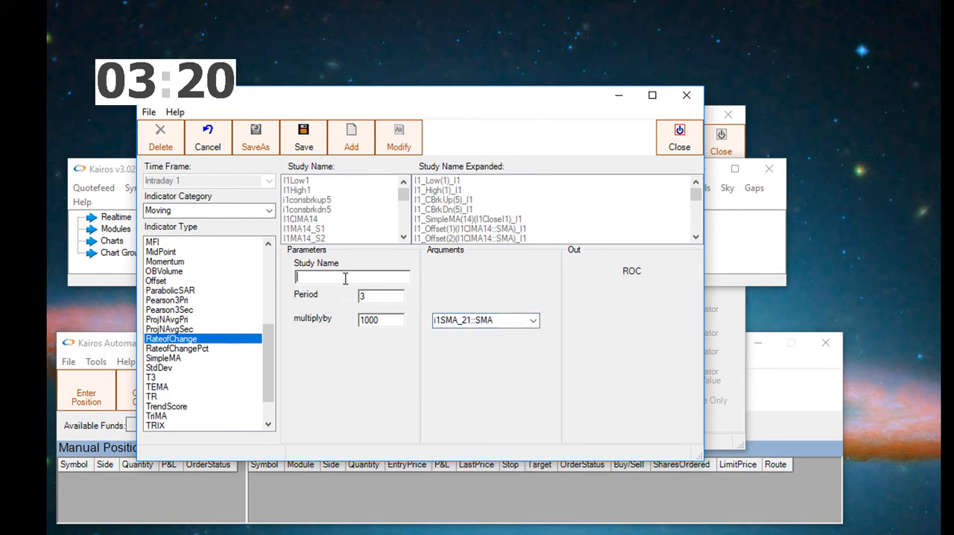
text(i1ROC)
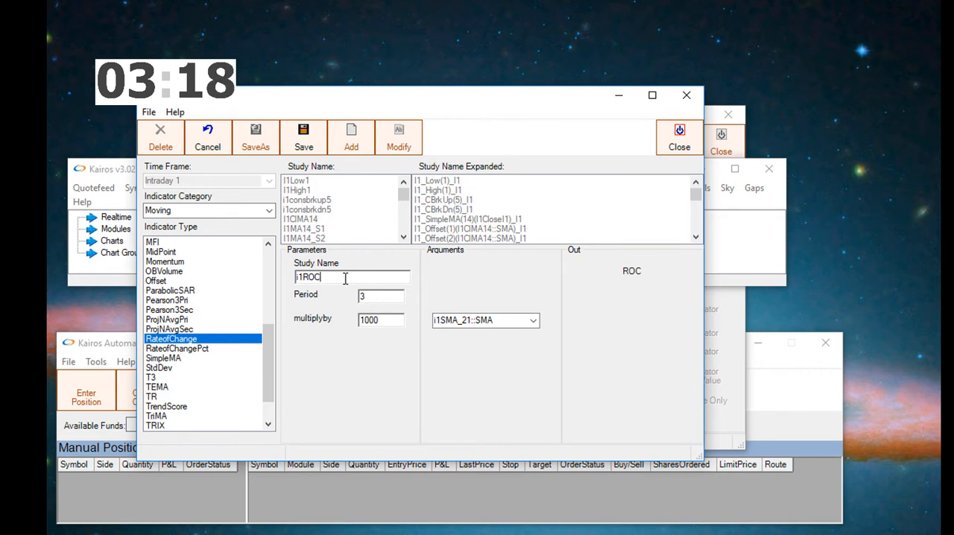
text(3_)
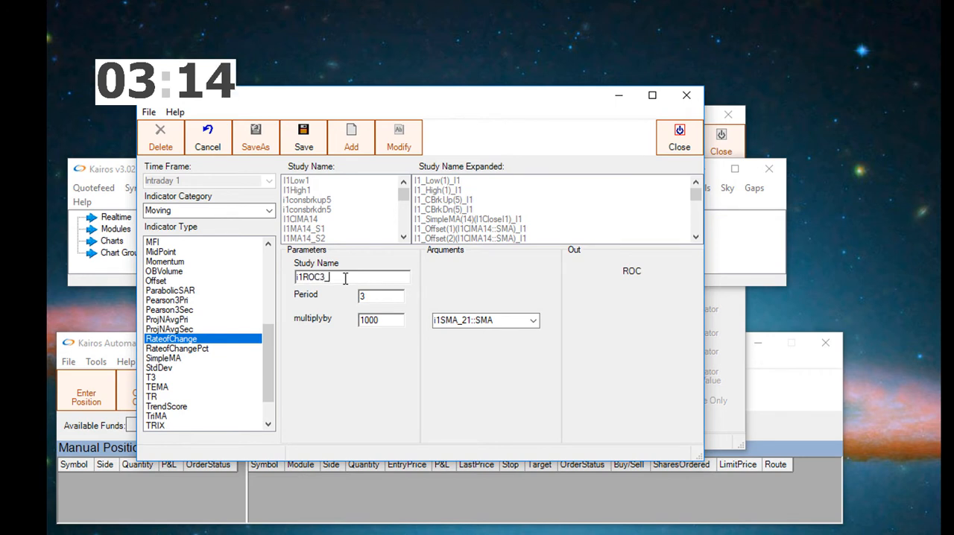
text(1000_21)
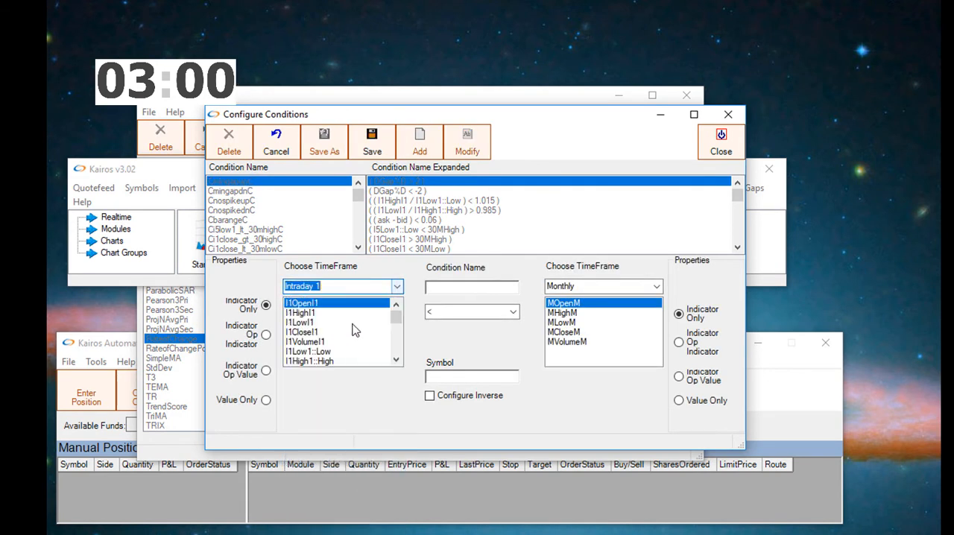
Step: Build condition i1ROC3_1000_21::ROC > 5 and save it as Ci1roc3_gt_thldC
scroll(down, 3)
text(i1ROC3_gt_thl)
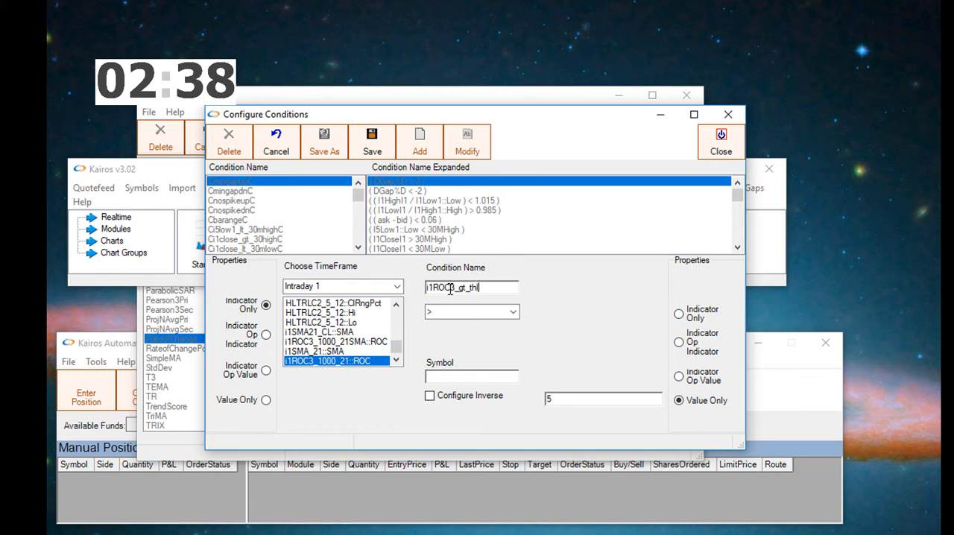
text(d)
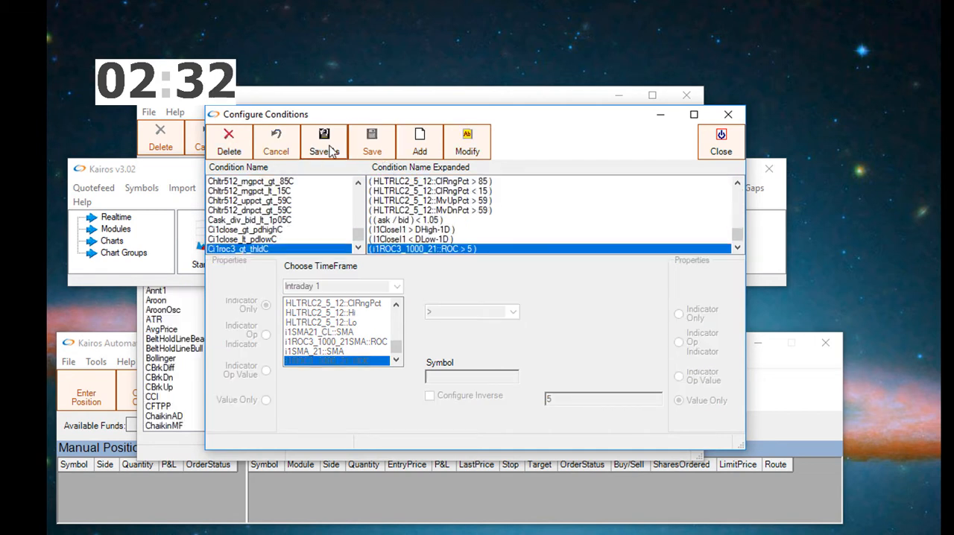
Step: Add condition i1ROC3_lt_mthld, true when i1ROC3_1000_21 ROC is below -5
click(324, 142)
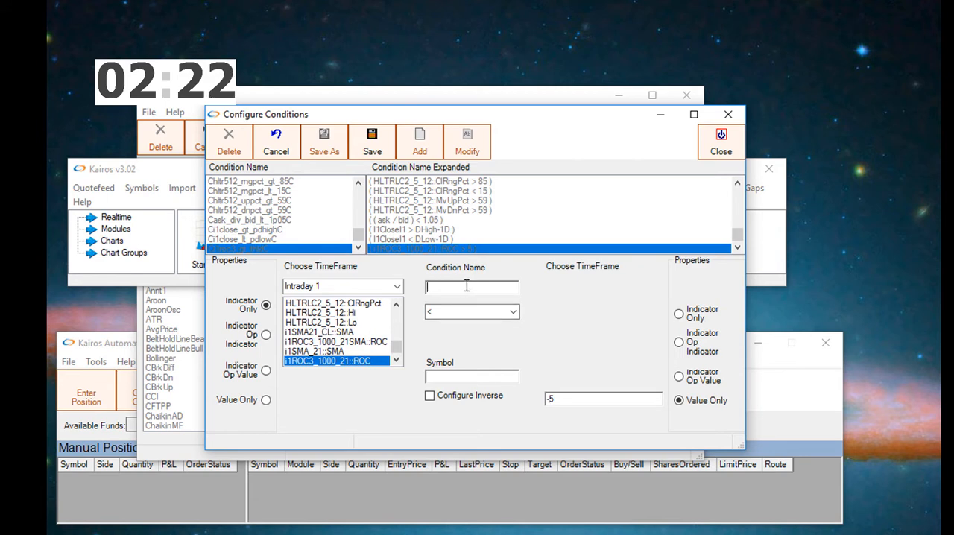
text(i1ROC3_lt_)
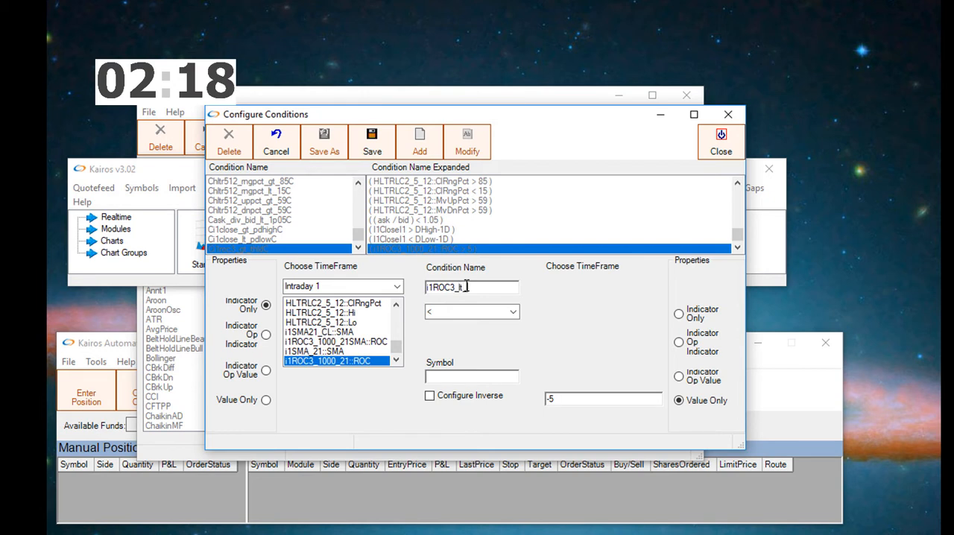
text(nt)
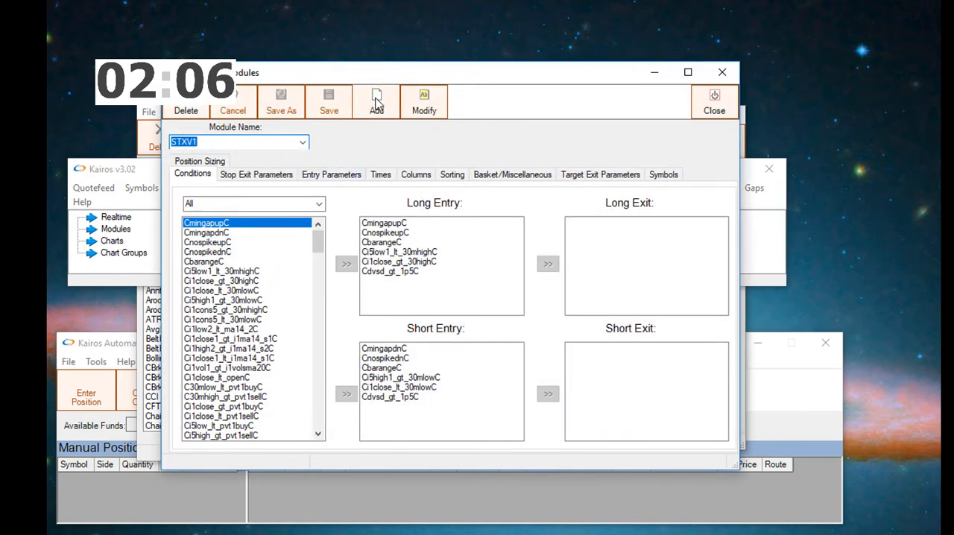
Step: Create a module with Ci1close_gt_pdhighC, Ci1roc3_gt_thldC long and Ci1close_lt_pdlowC, Ci1roc3_lt_mthldC short entries
click(375, 100)
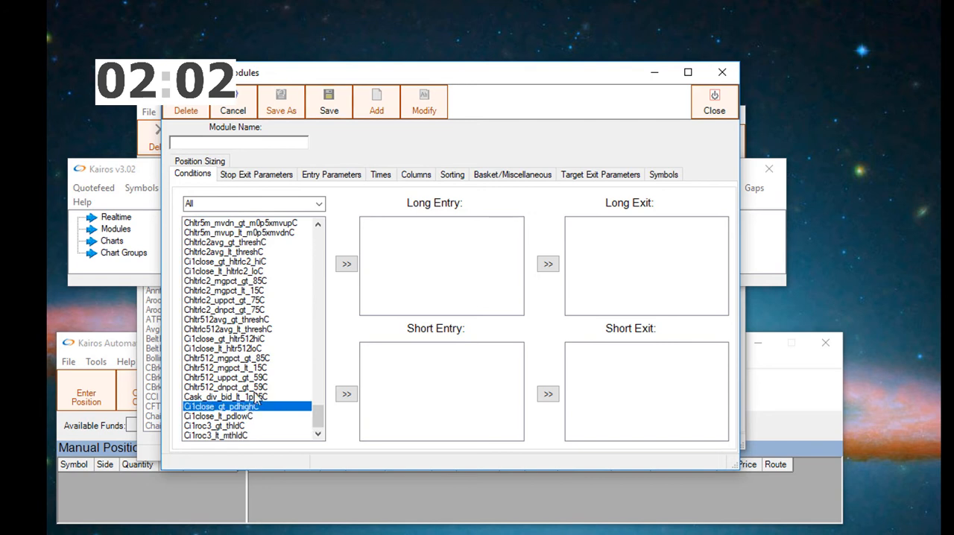
click(345, 264)
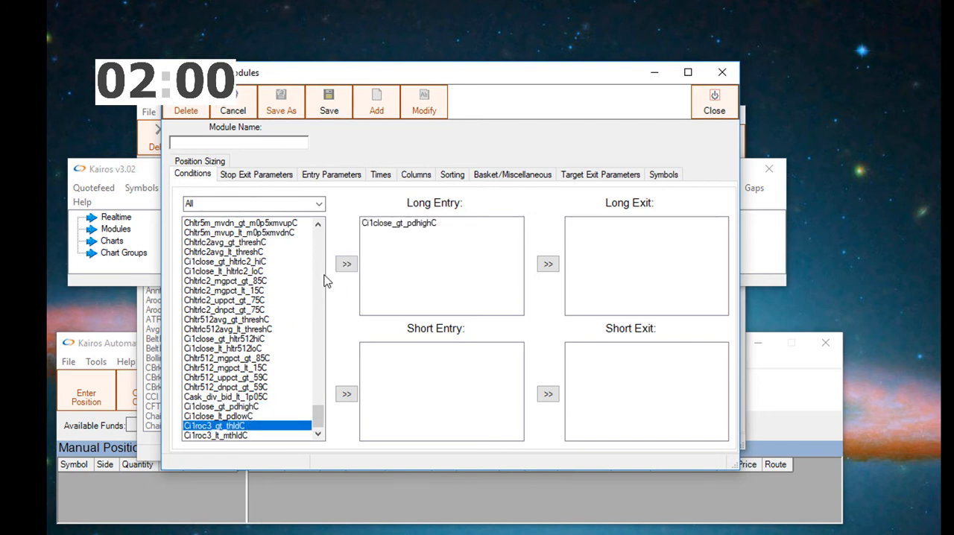
click(345, 264)
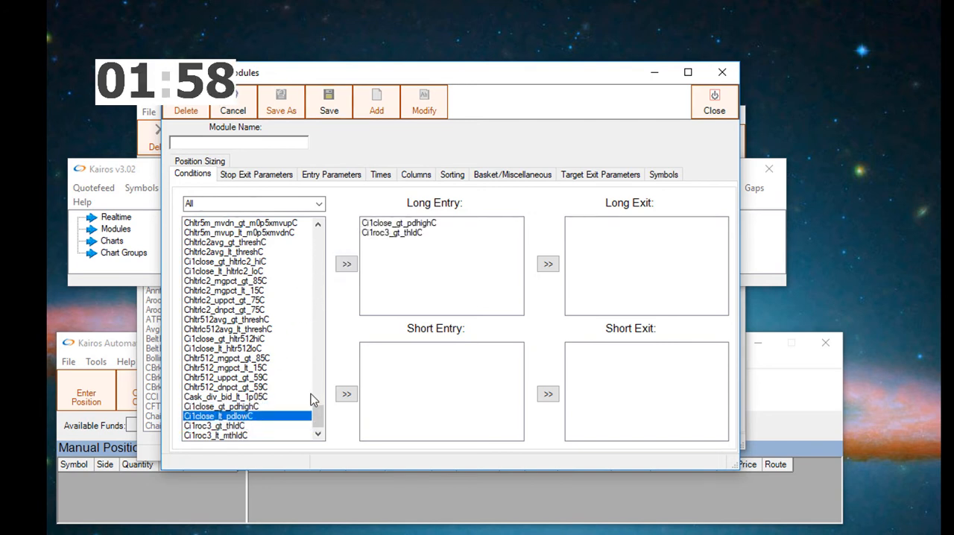
click(346, 394)
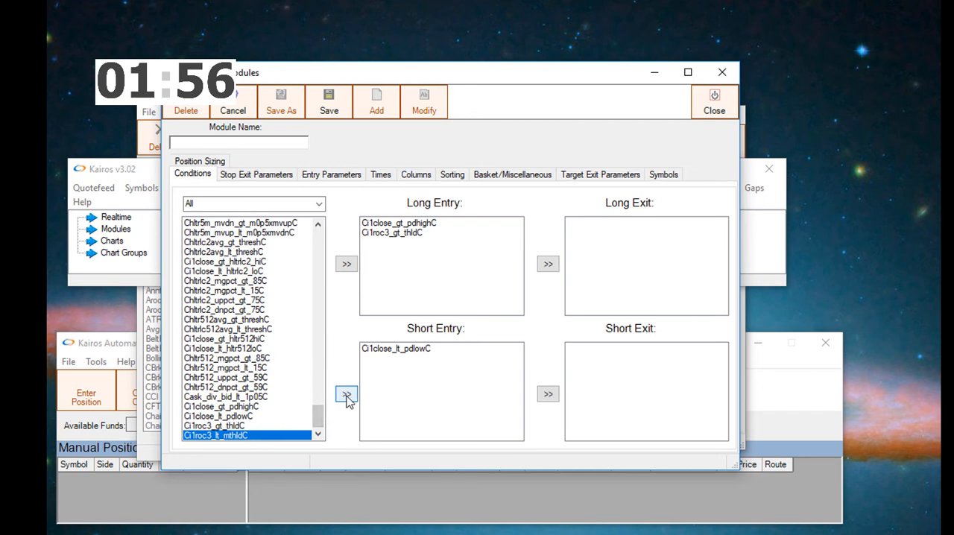
click(346, 394)
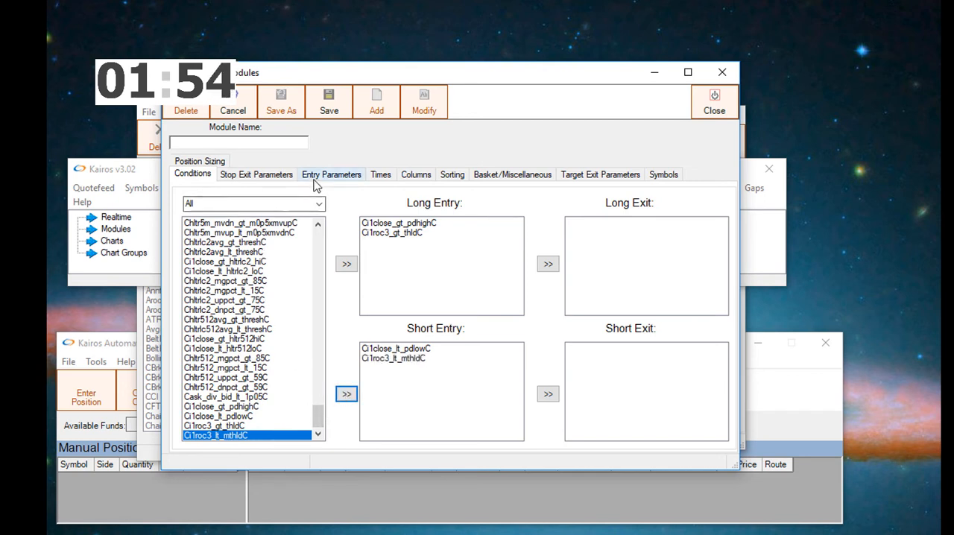
Step: Stop restricting alerts to configured symbols and enable order executions
click(663, 174)
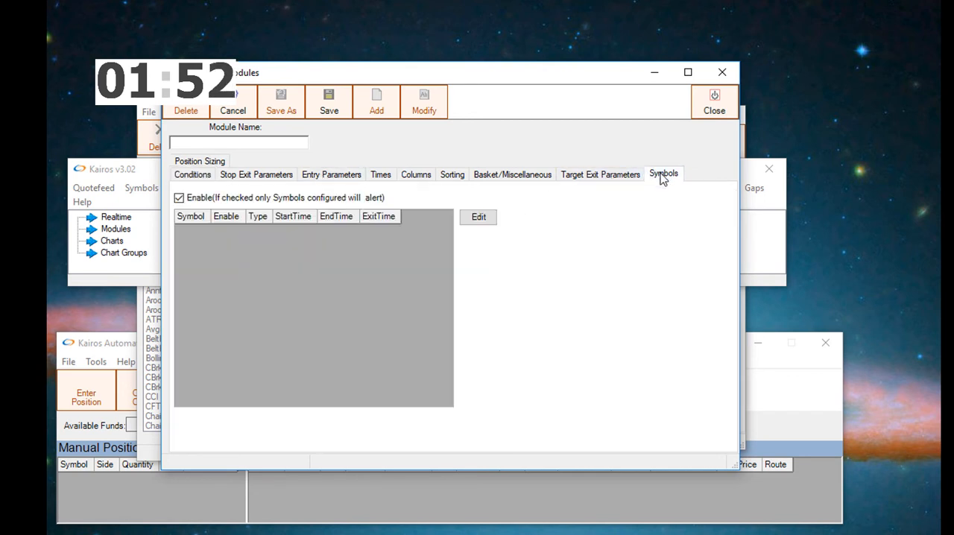
click(178, 198)
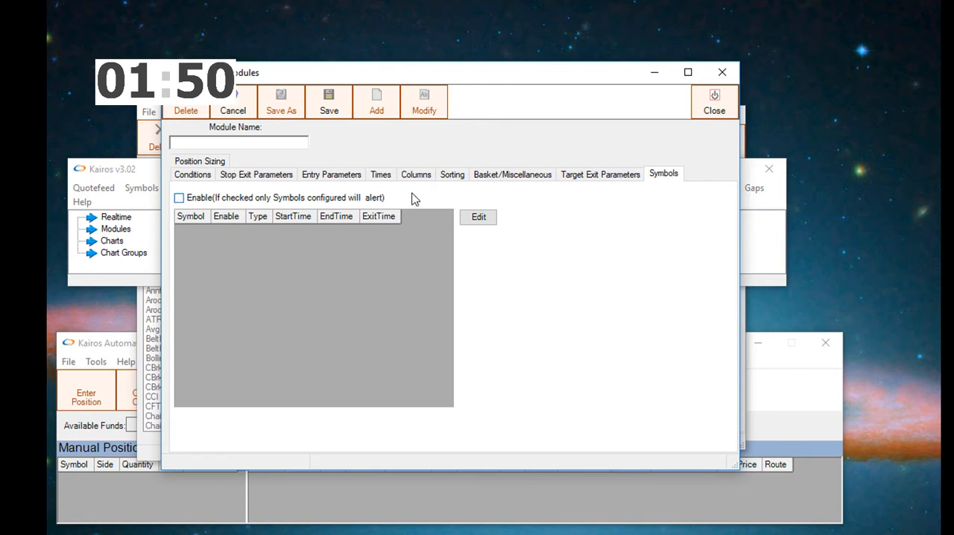
click(331, 174)
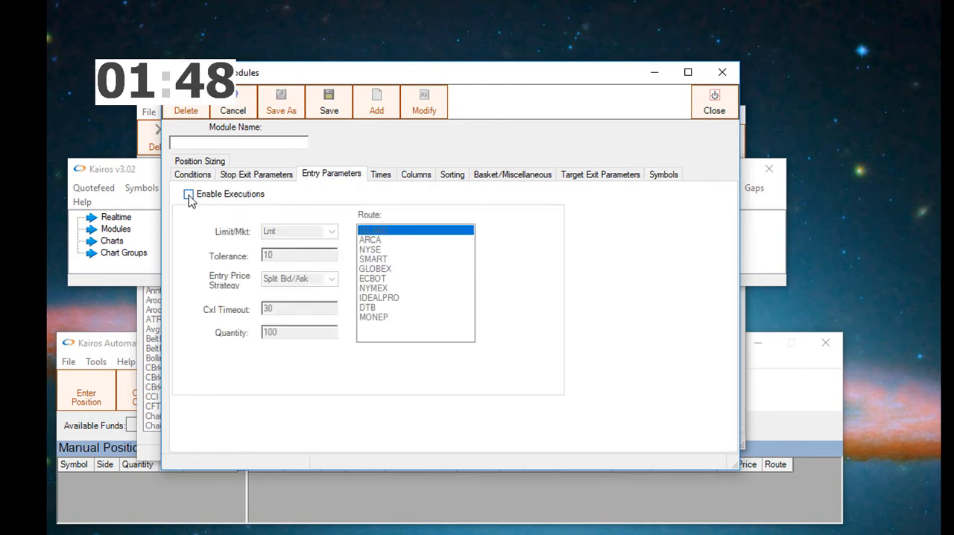
click(188, 194)
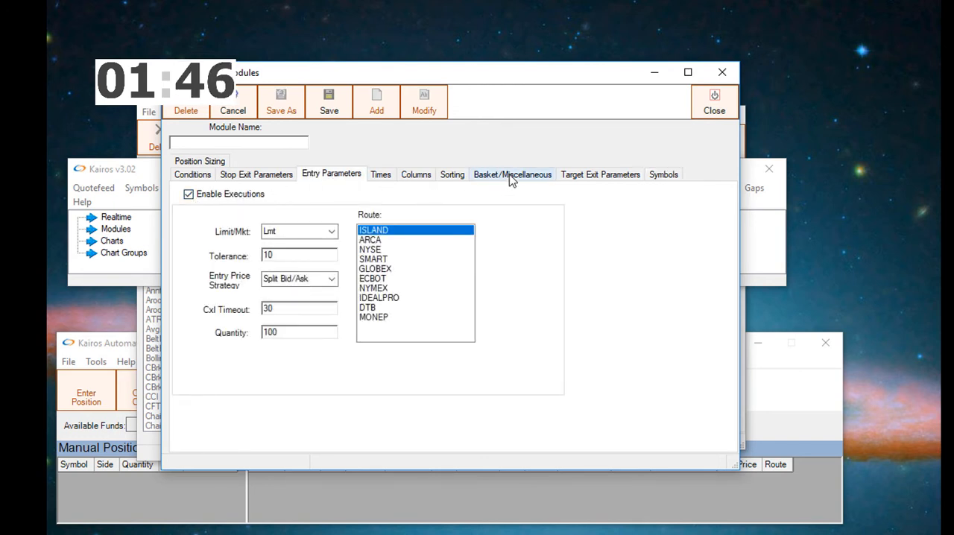
Step: Set maximum capital to 20000 and the entry order quantity to 1
click(511, 174)
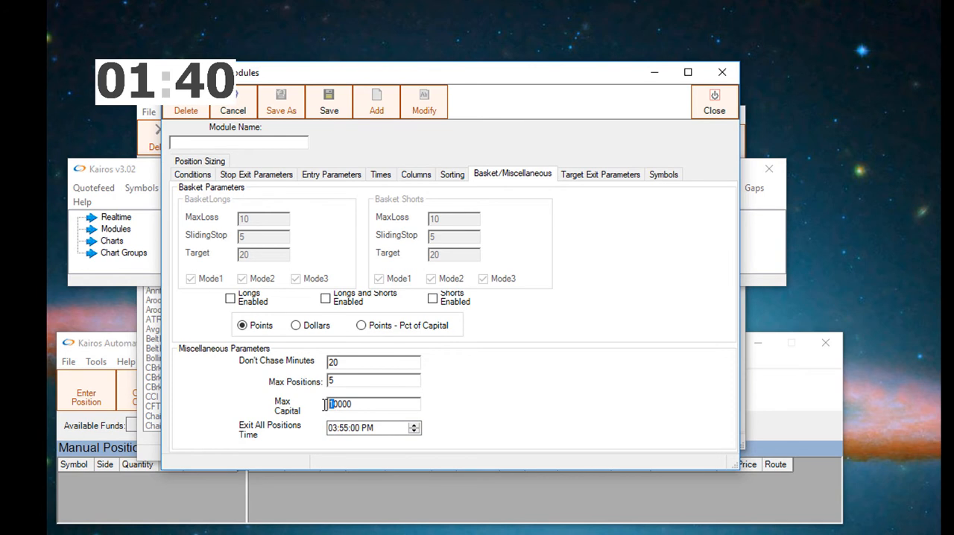
text(20000)
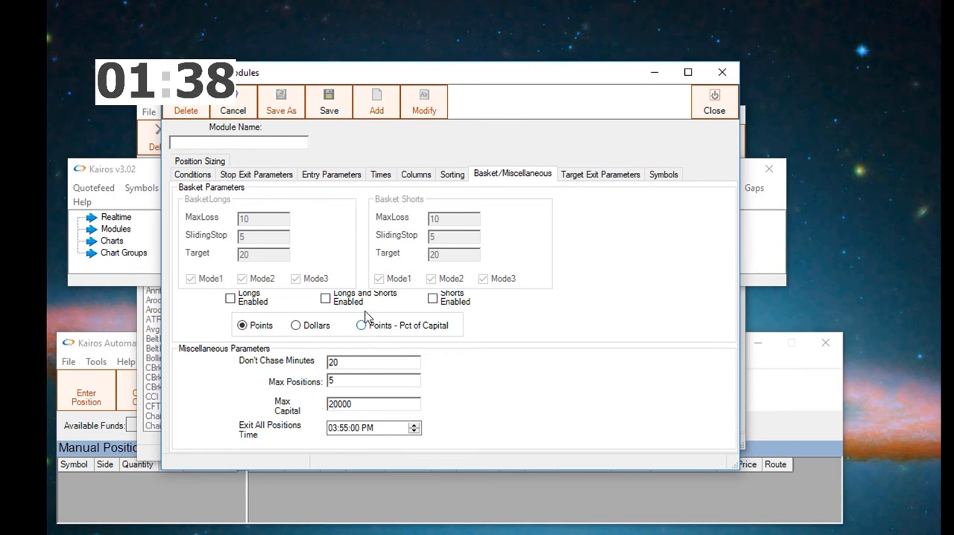
click(331, 174)
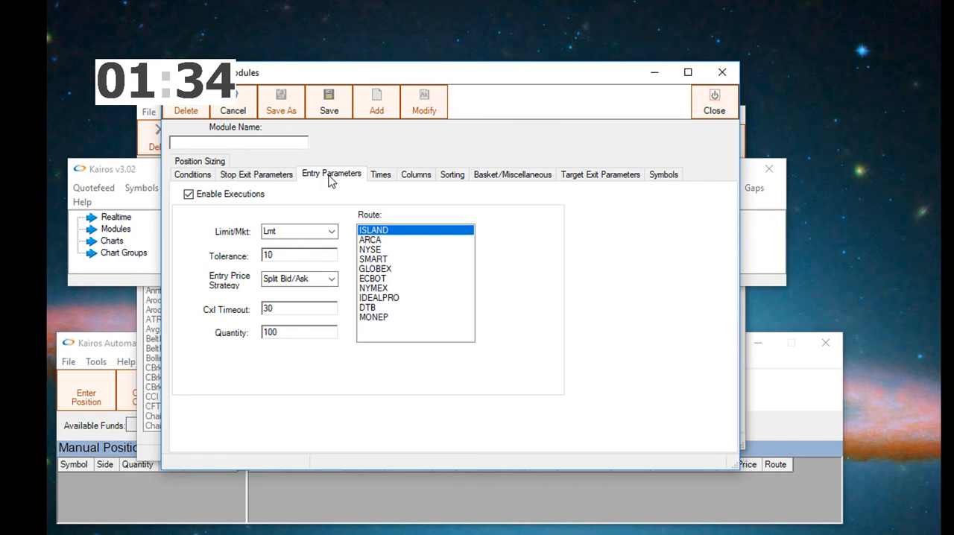
triple_click(298, 333)
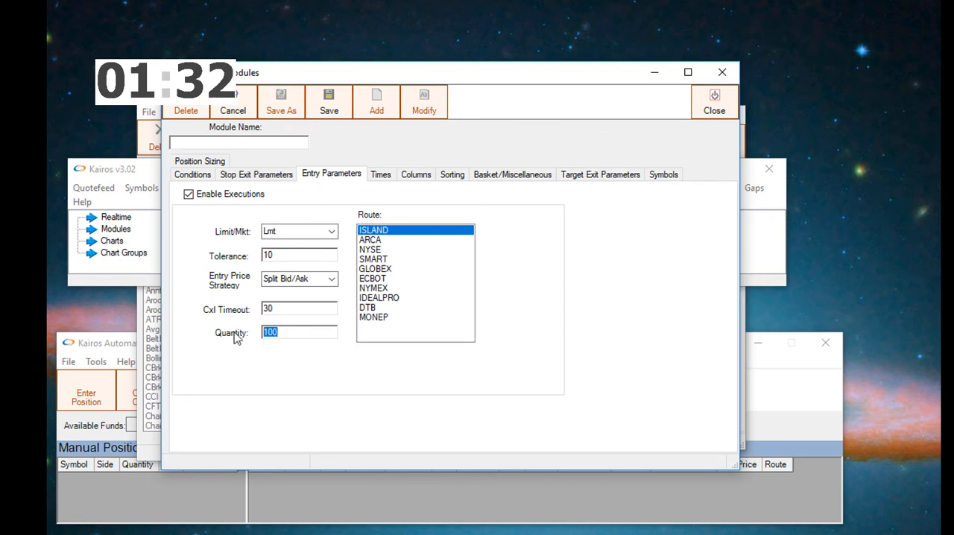
text(1)
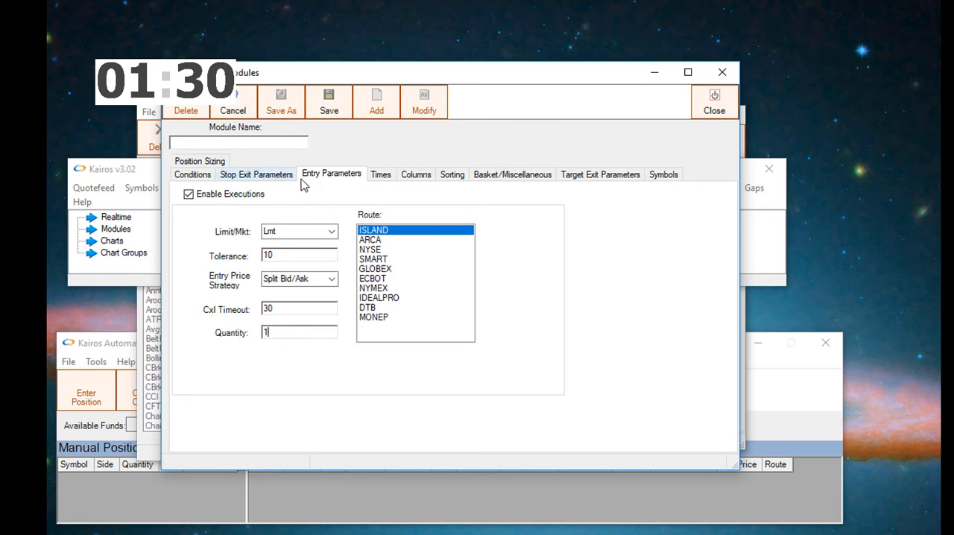
Step: Choose a FixedTick stop with value 8 and a Lmt closing strategy
click(257, 173)
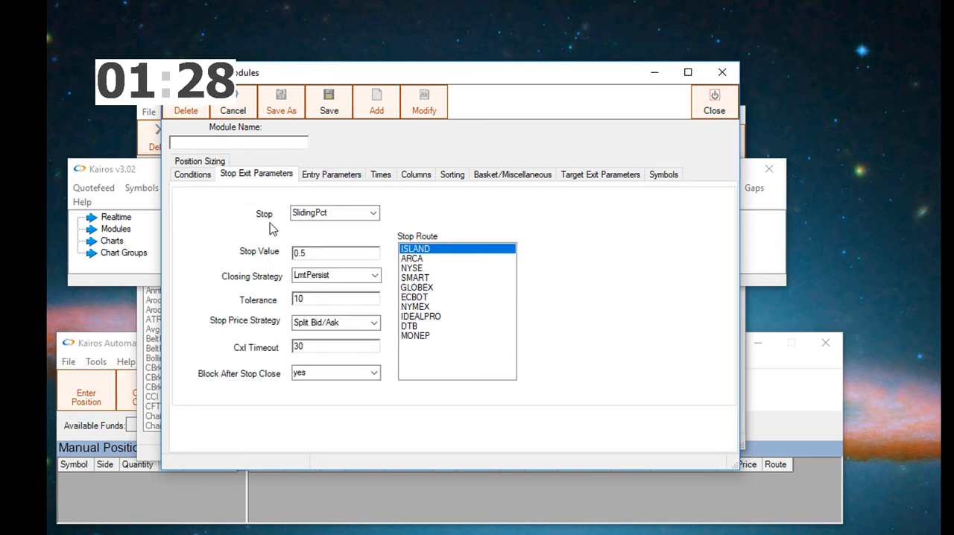
click(373, 212)
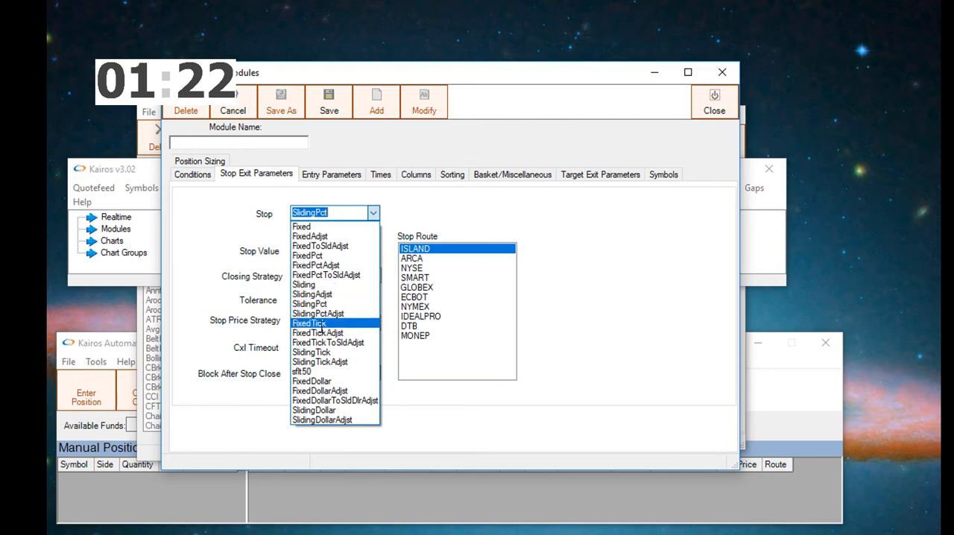
click(309, 323)
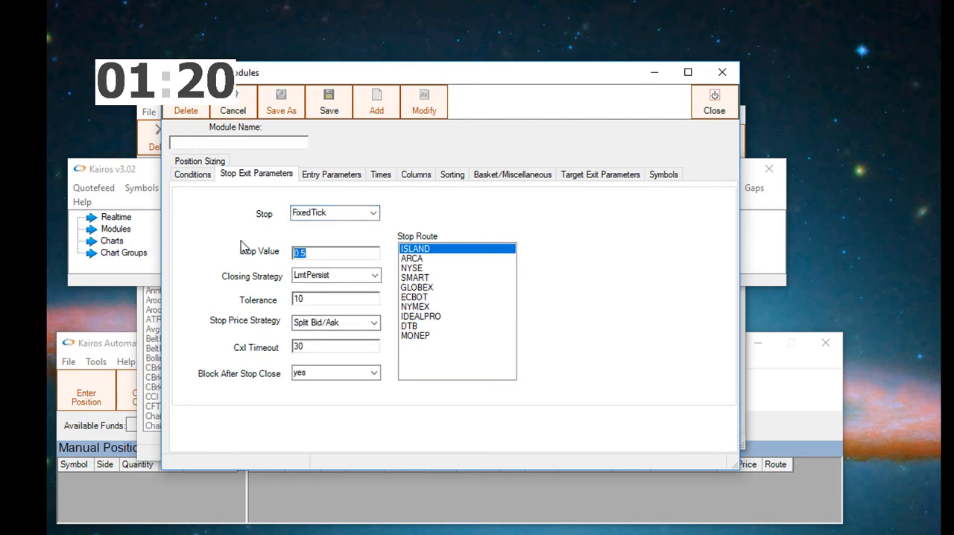
text(8)
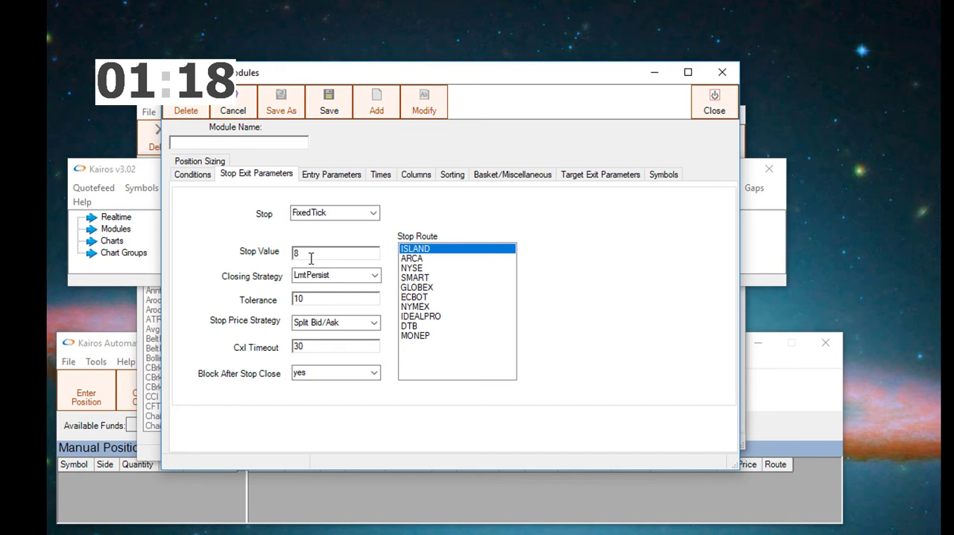
click(374, 275)
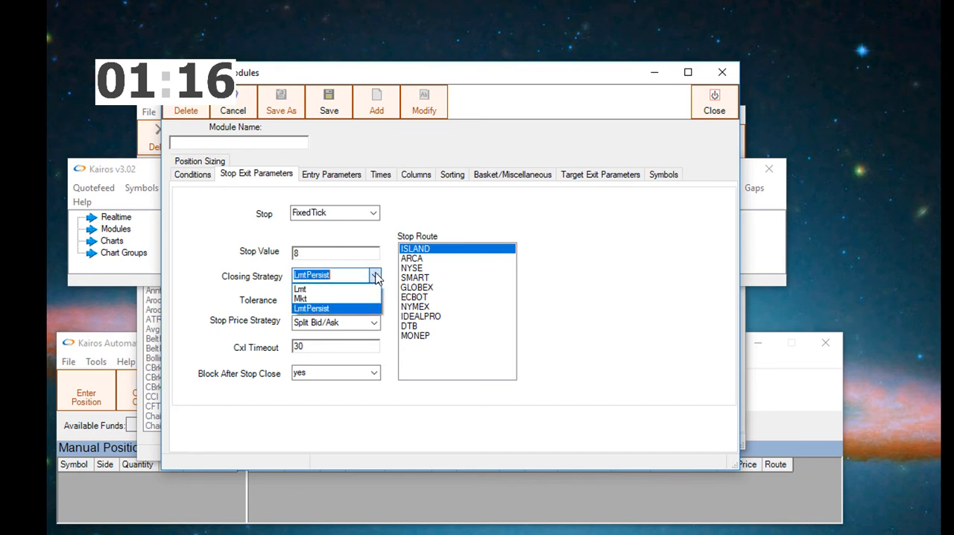
click(299, 287)
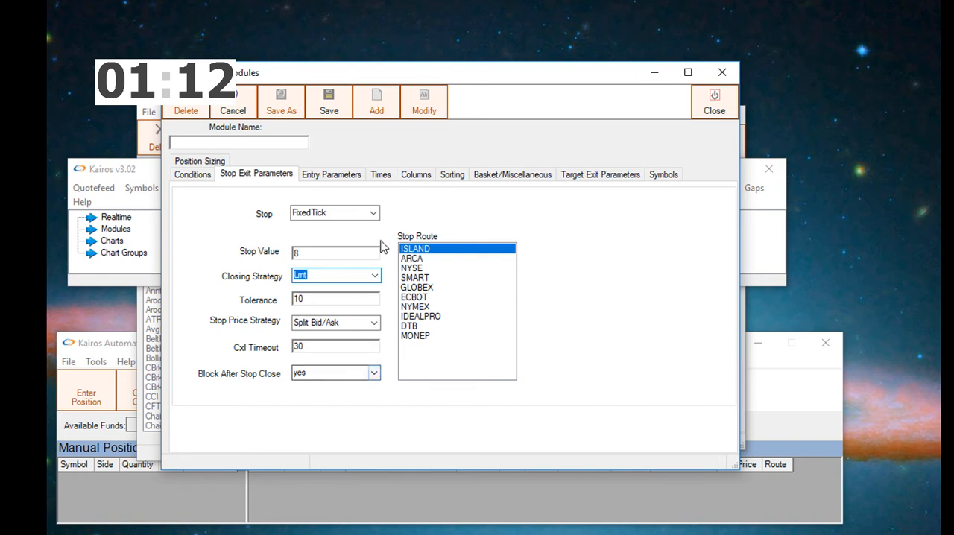
Step: Switch the target exit type to fixedTick and enter a target value of 16
click(600, 173)
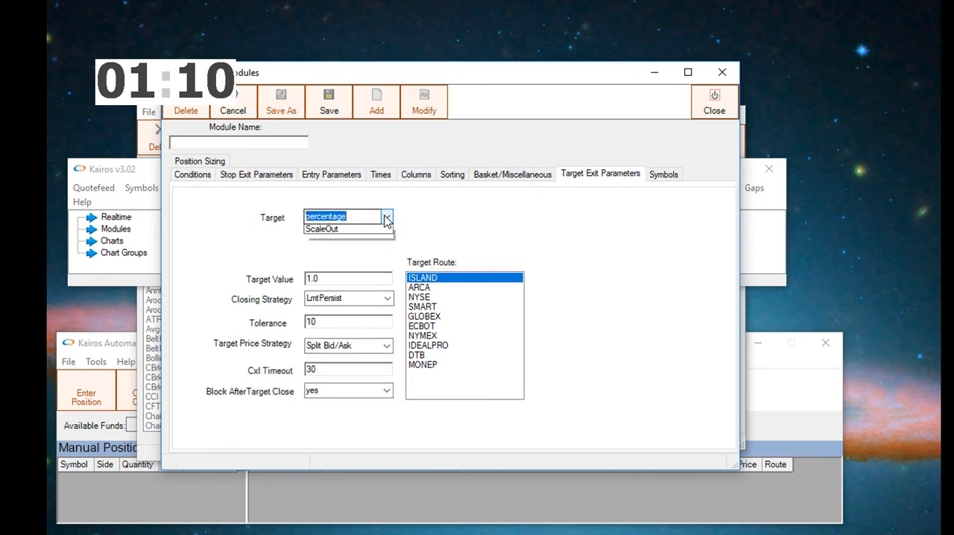
click(386, 216)
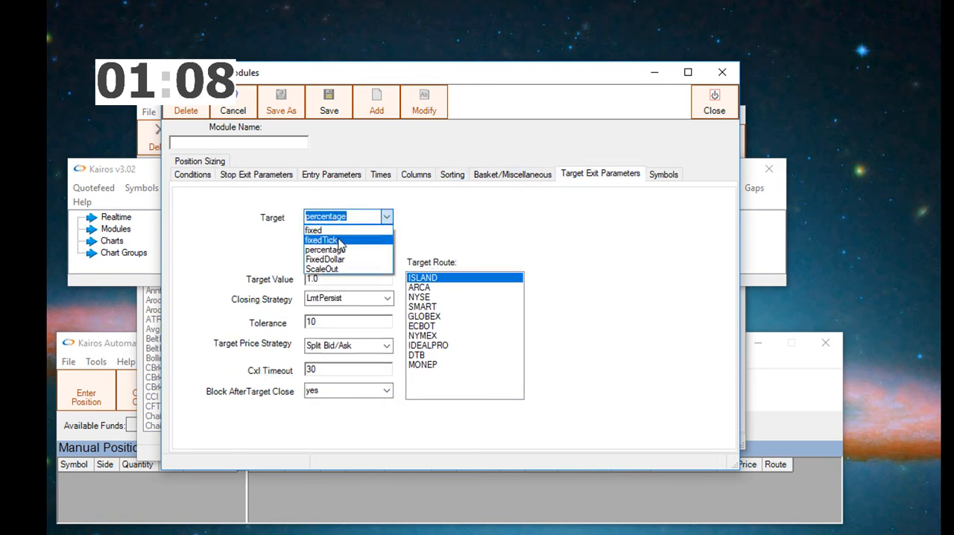
click(328, 240)
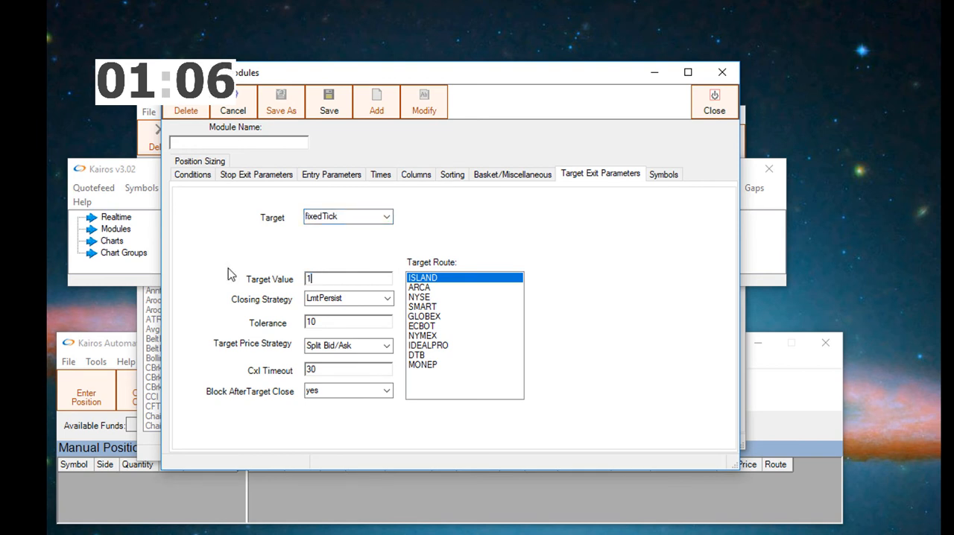
click(388, 298)
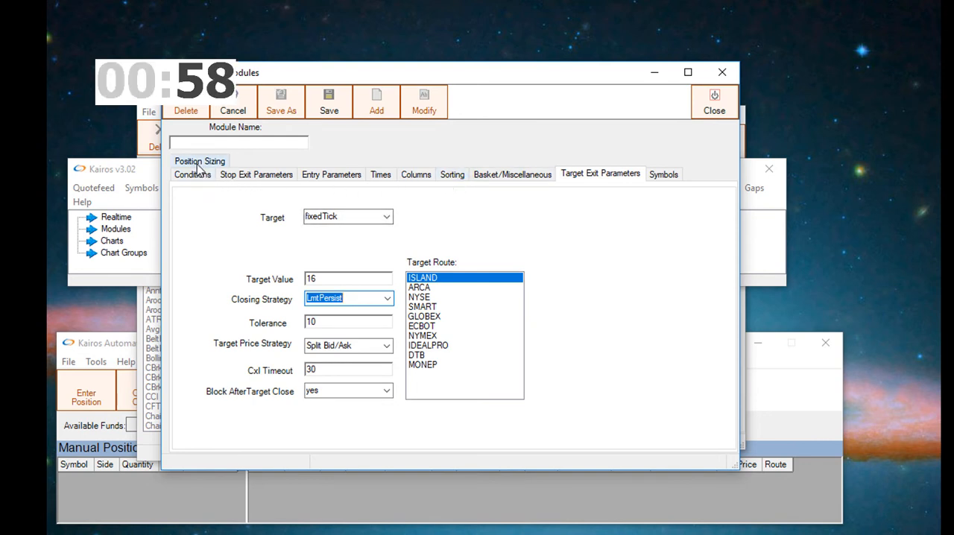
Step: Disable position sizing and enter FUTSimpleROC as the module name
click(199, 161)
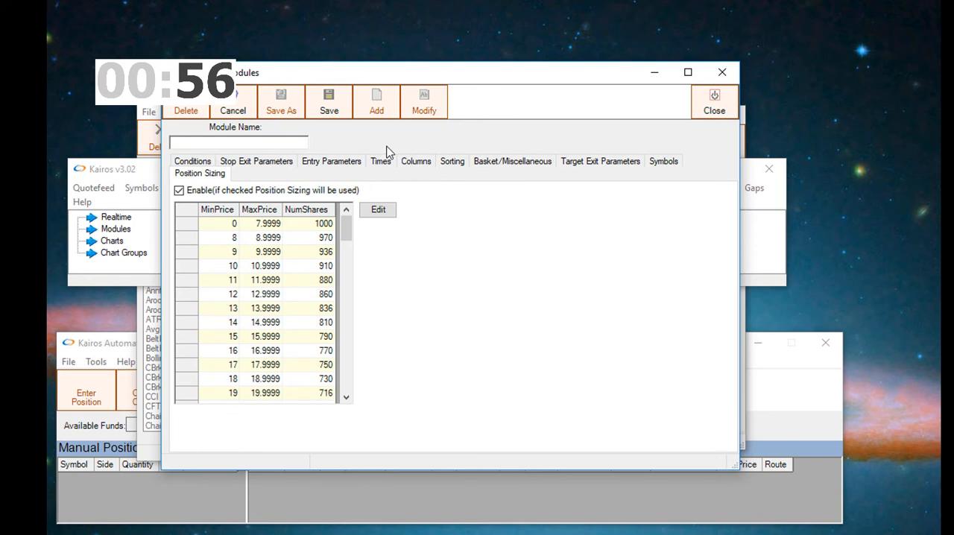
click(178, 190)
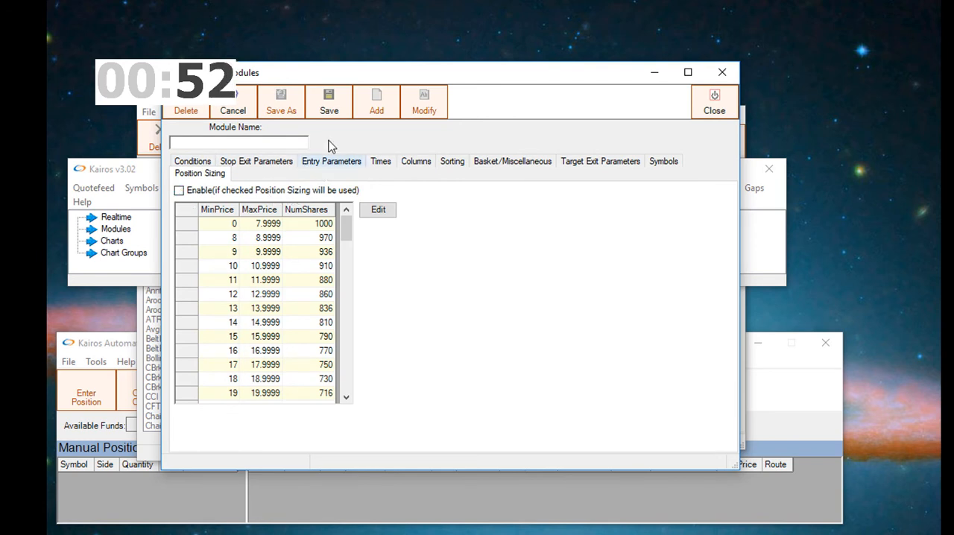
click(238, 143)
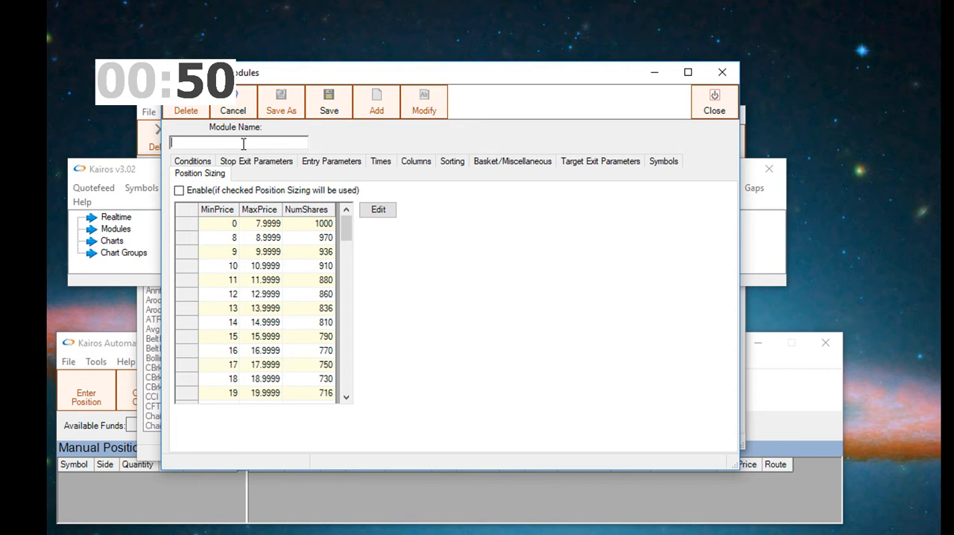
text(FUTURES)
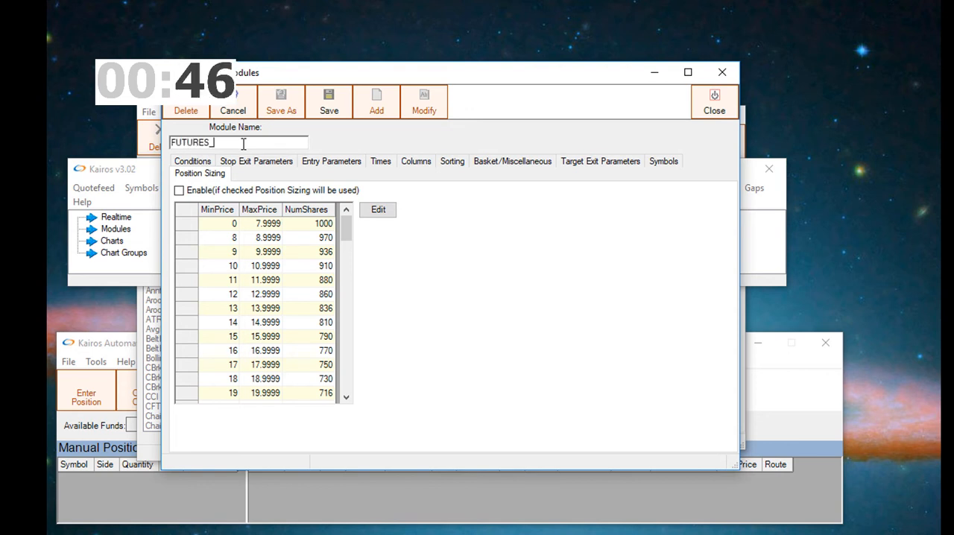
text(_S)
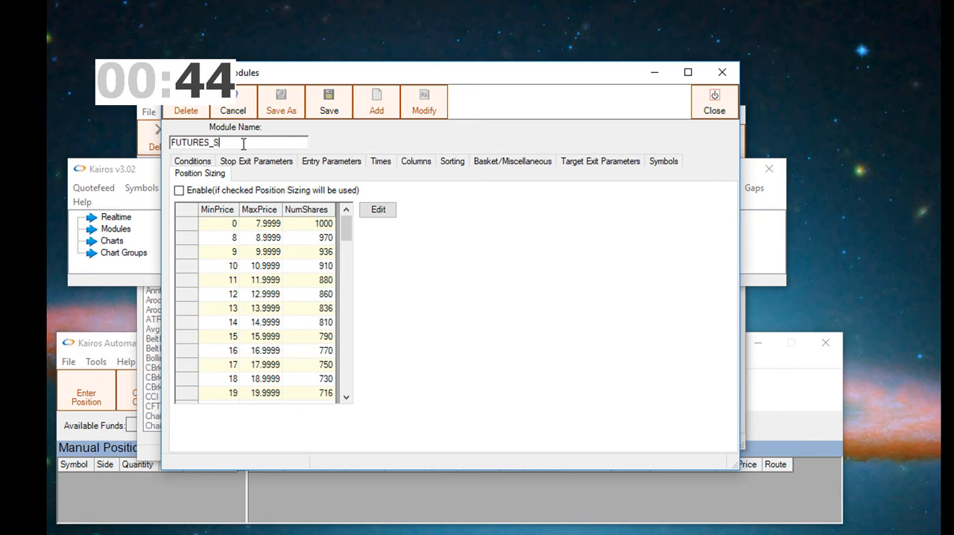
text(impleROC)
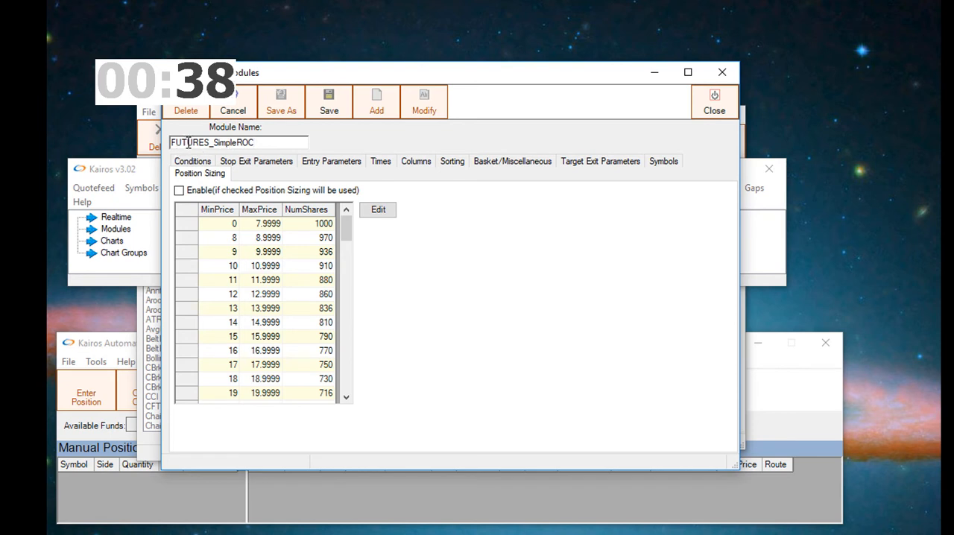
double_click(195, 142)
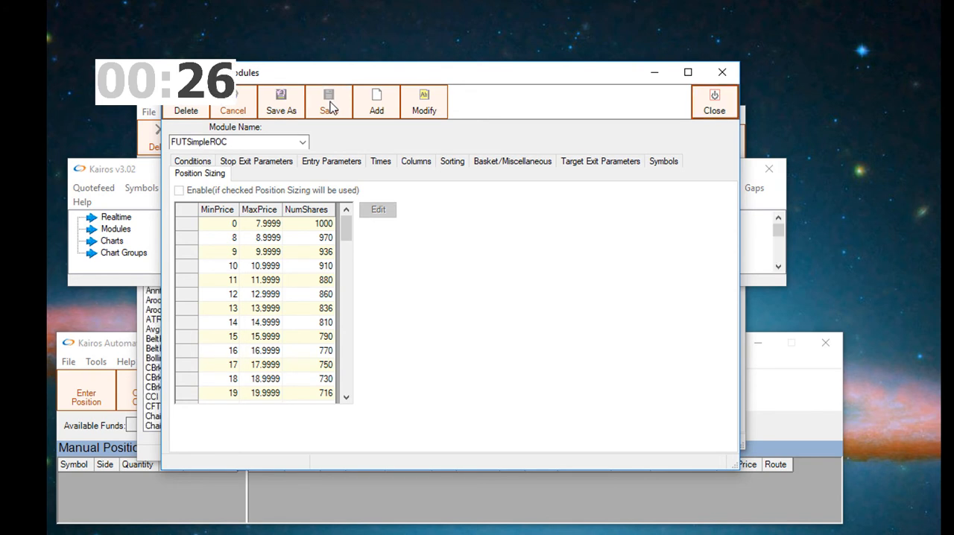
Step: Select the Realtime node to start realtime data processing
click(192, 172)
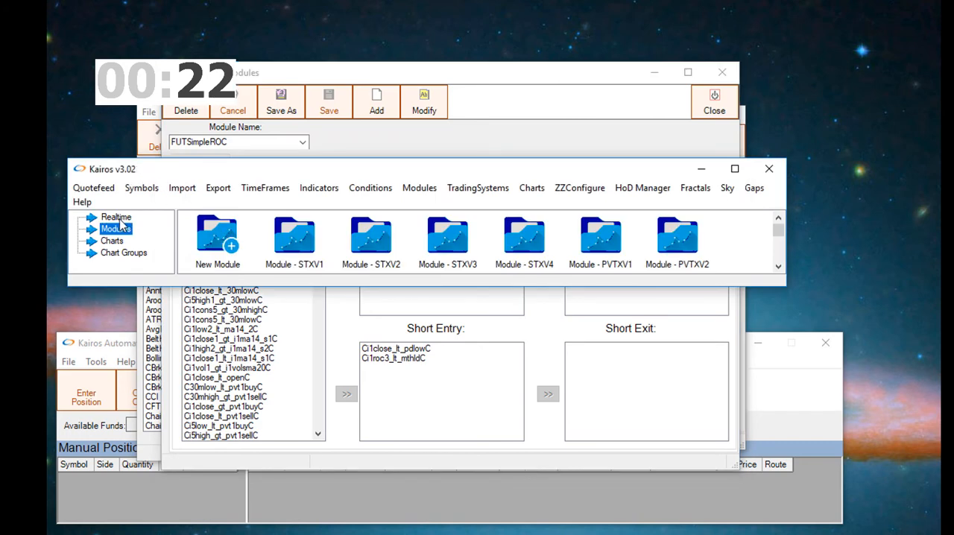
click(141, 187)
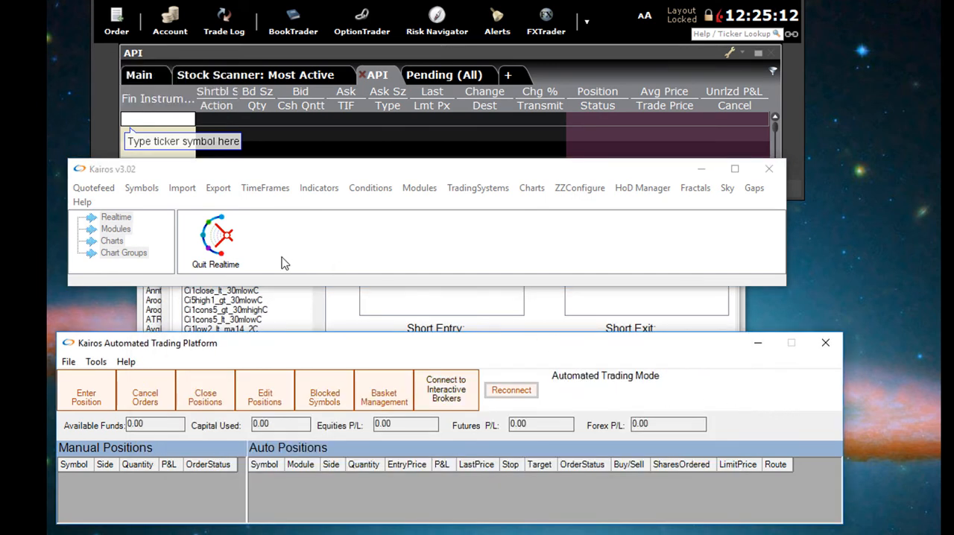
Step: Run the saved FUTSimpleROC module from the Modules list
click(116, 216)
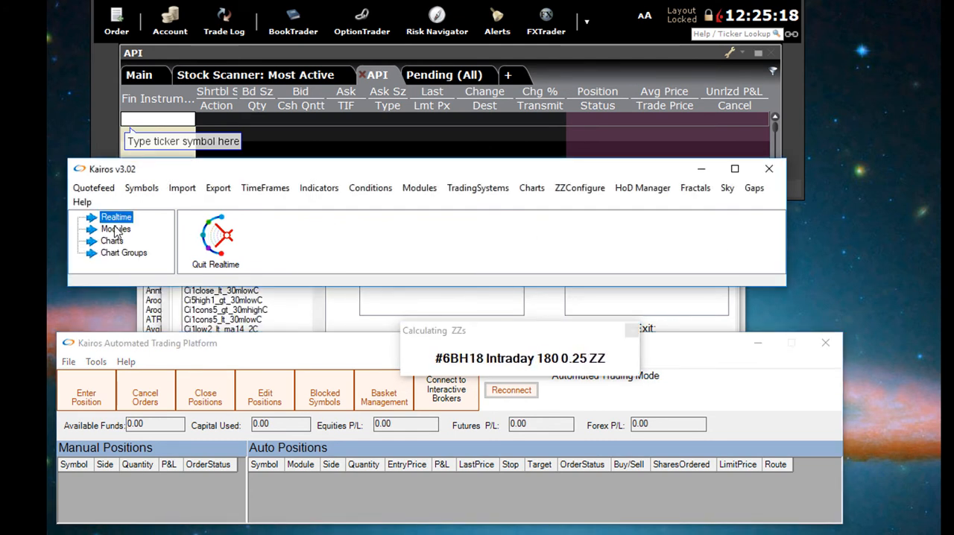
click(116, 229)
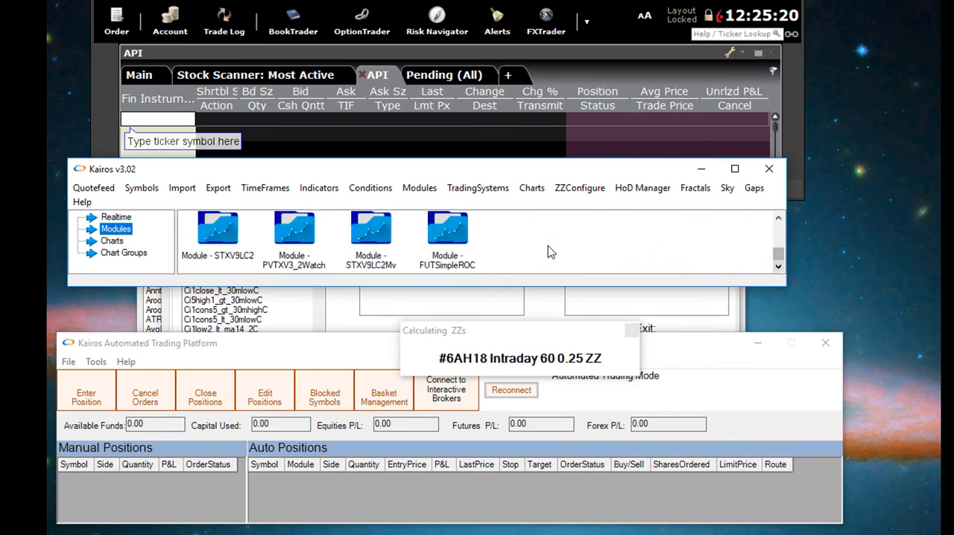
double_click(447, 227)
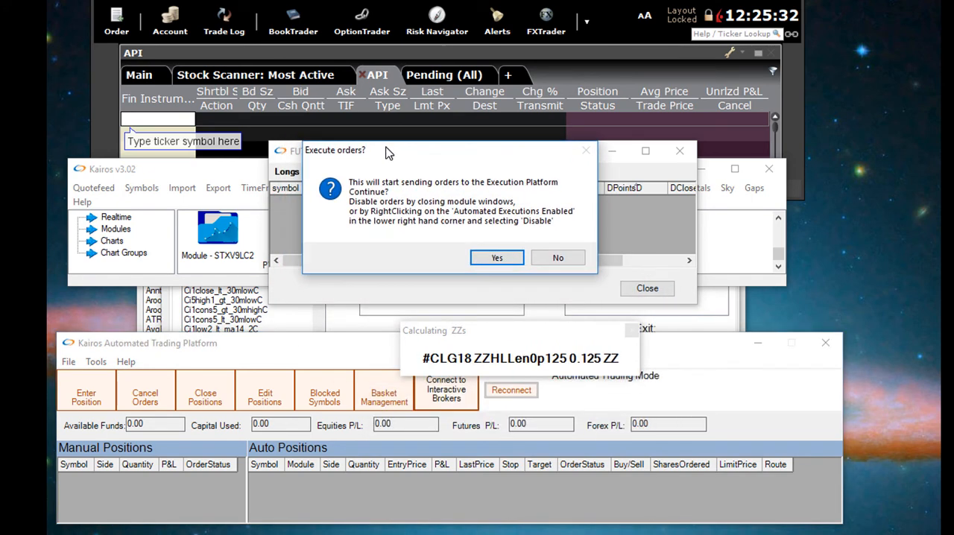
Step: Answer Yes to the Execute orders? prompt so the module sends orders
click(497, 257)
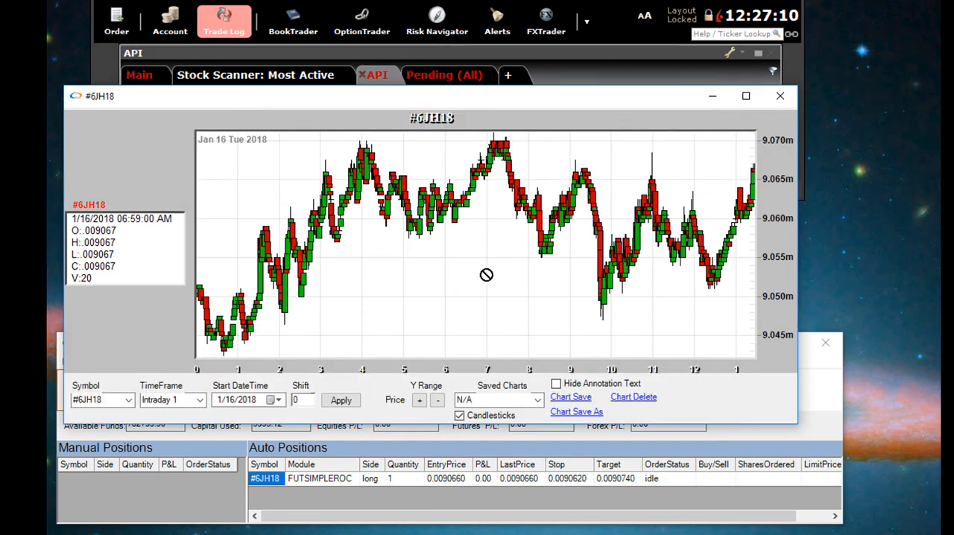
Step: Show the #6JH18 chart's Studies panel to review the i1SMA_21 study
right_click(487, 274)
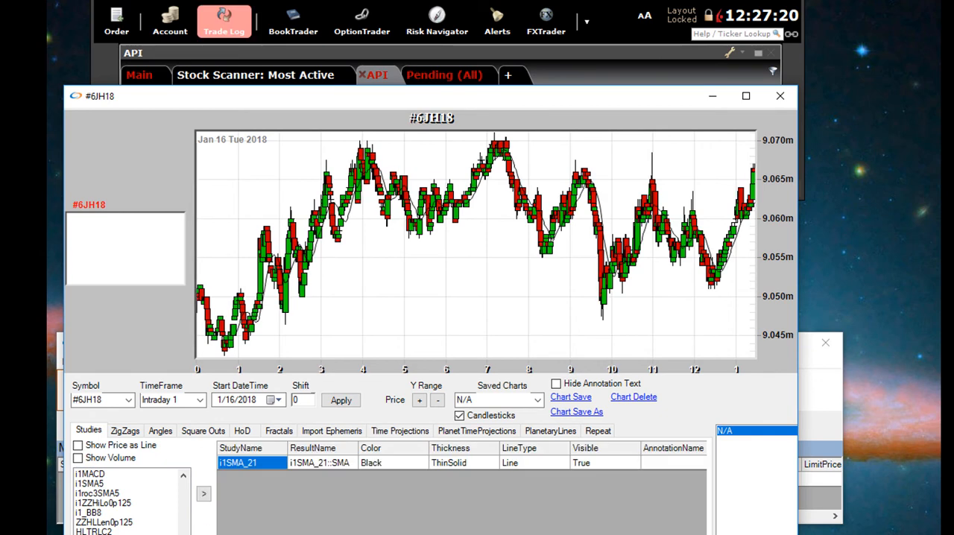
click(204, 493)
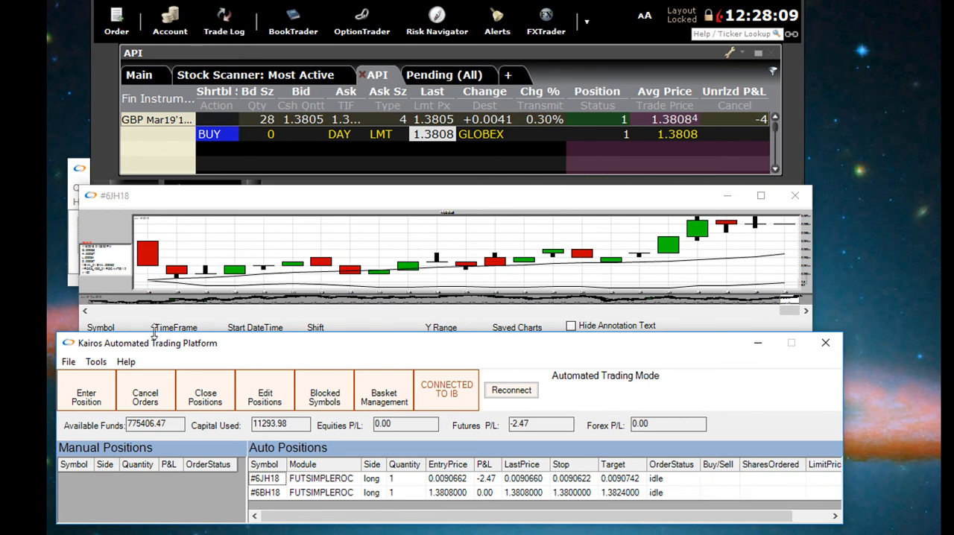
Step: Chart a different futures symbol picked from the Symbol dropdown below the chart
click(143, 342)
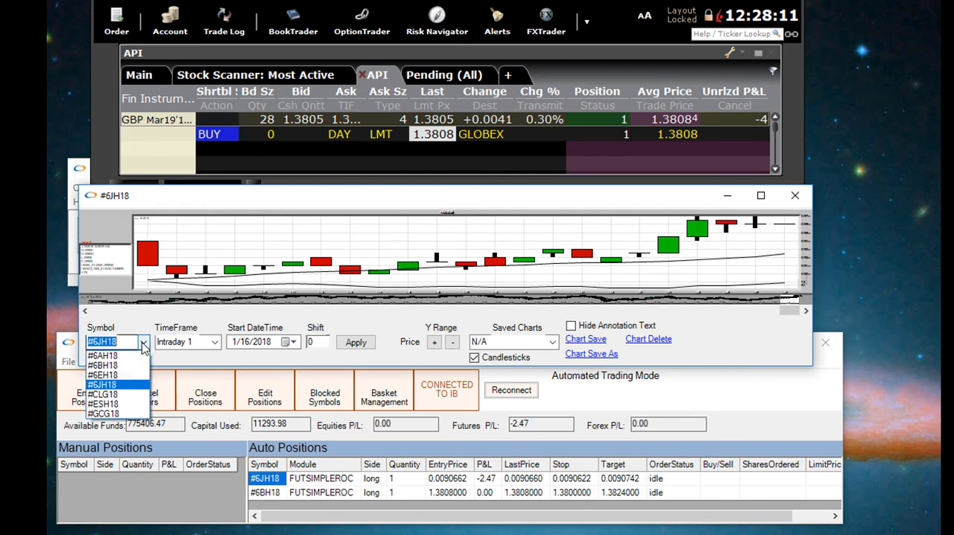
click(103, 363)
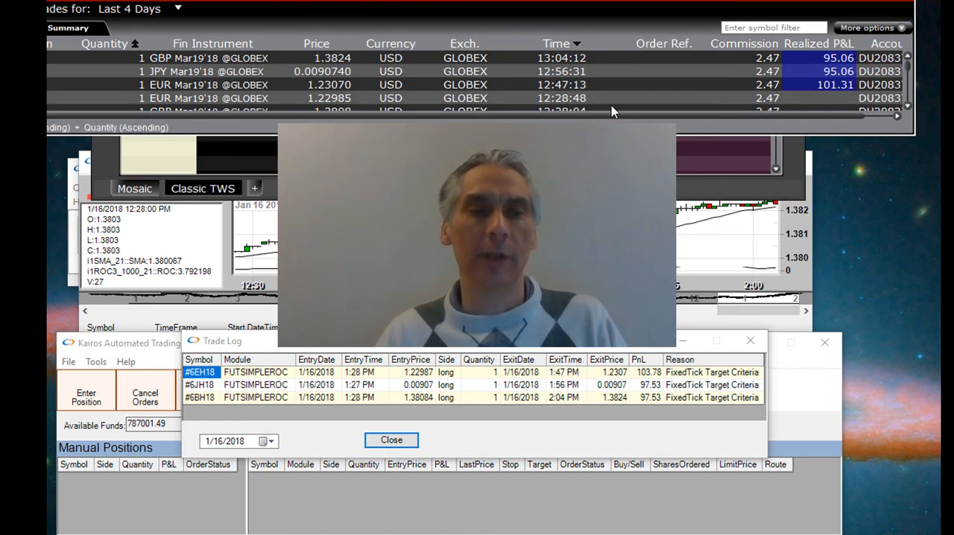
mouse_move(845, 147)
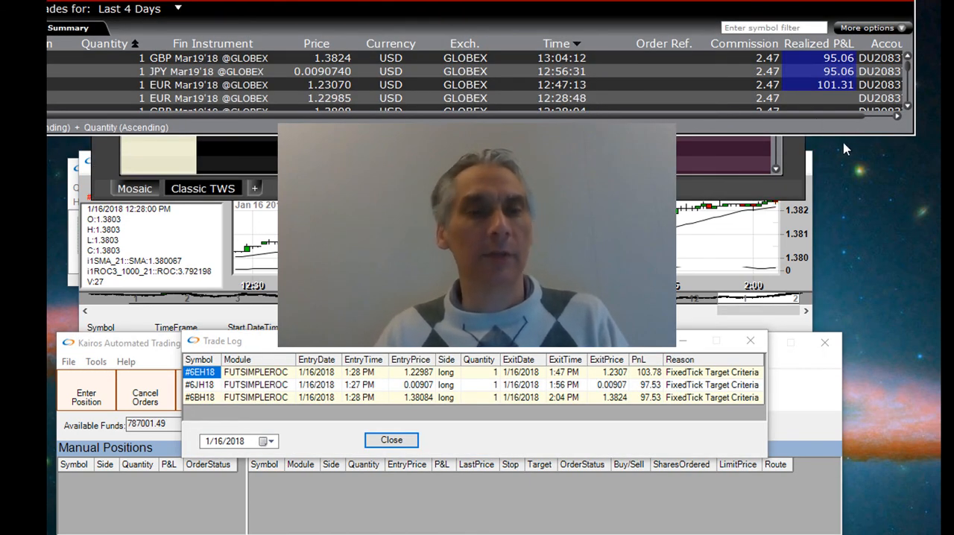